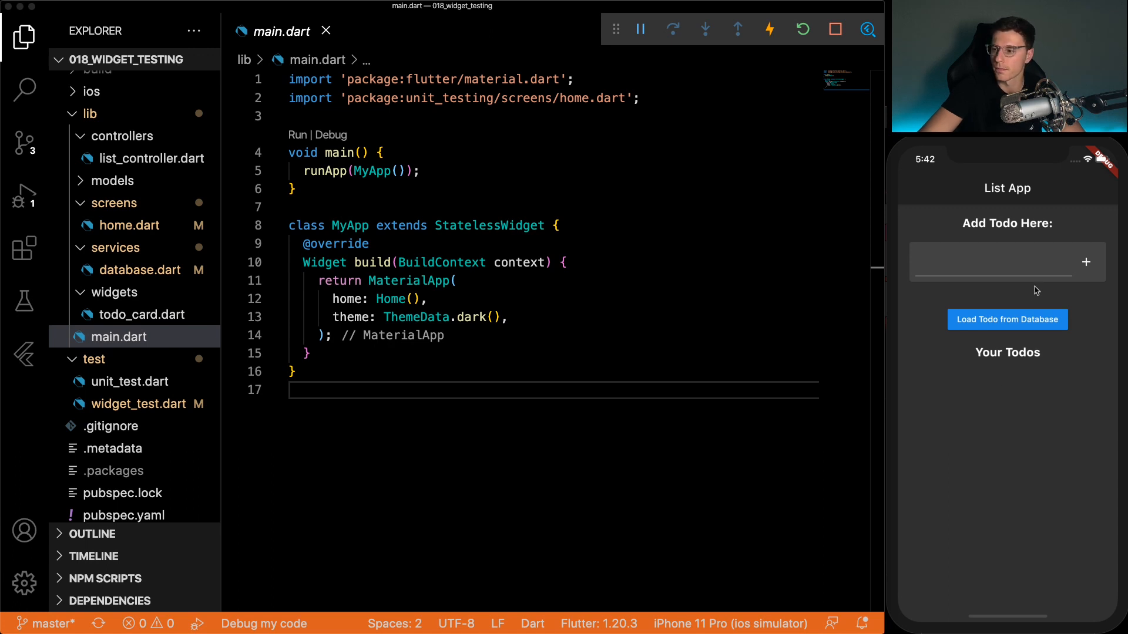
# - Add a 'make widget tests video' todo in the simulator, then load the 'From Database' todo
pyautogui.click(1000, 261)
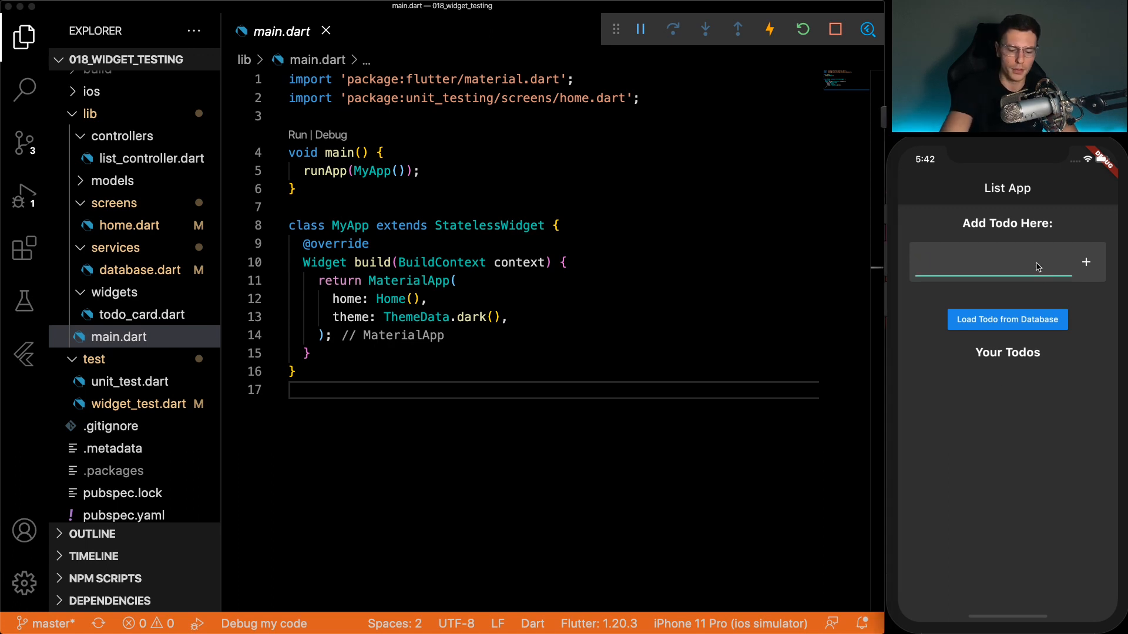
pyautogui.write('make widget test')
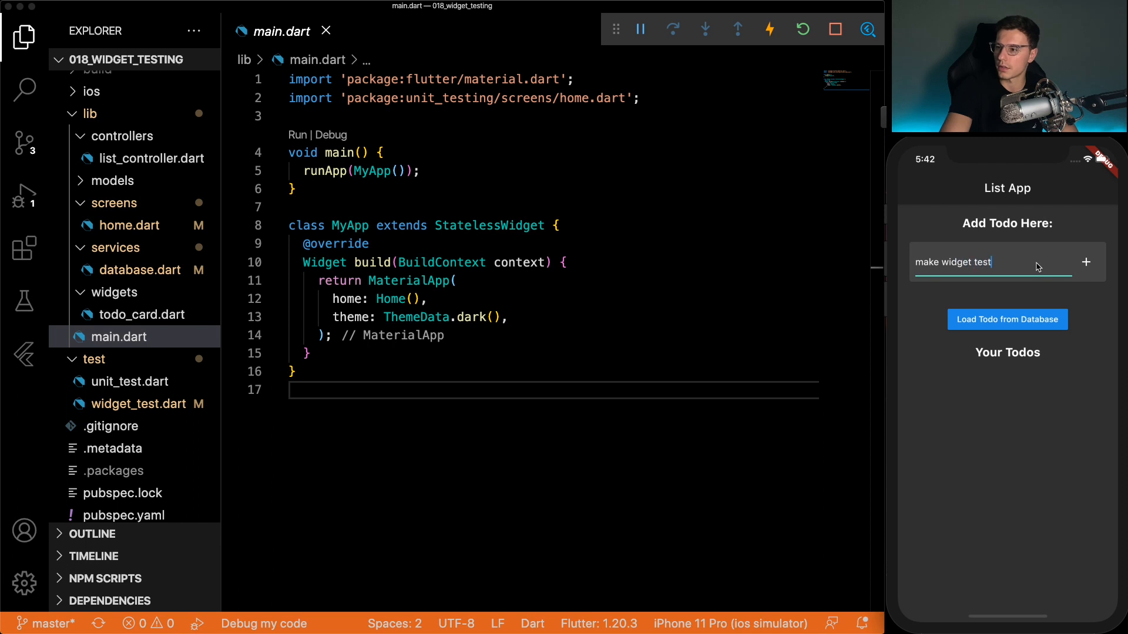
pyautogui.write('s video')
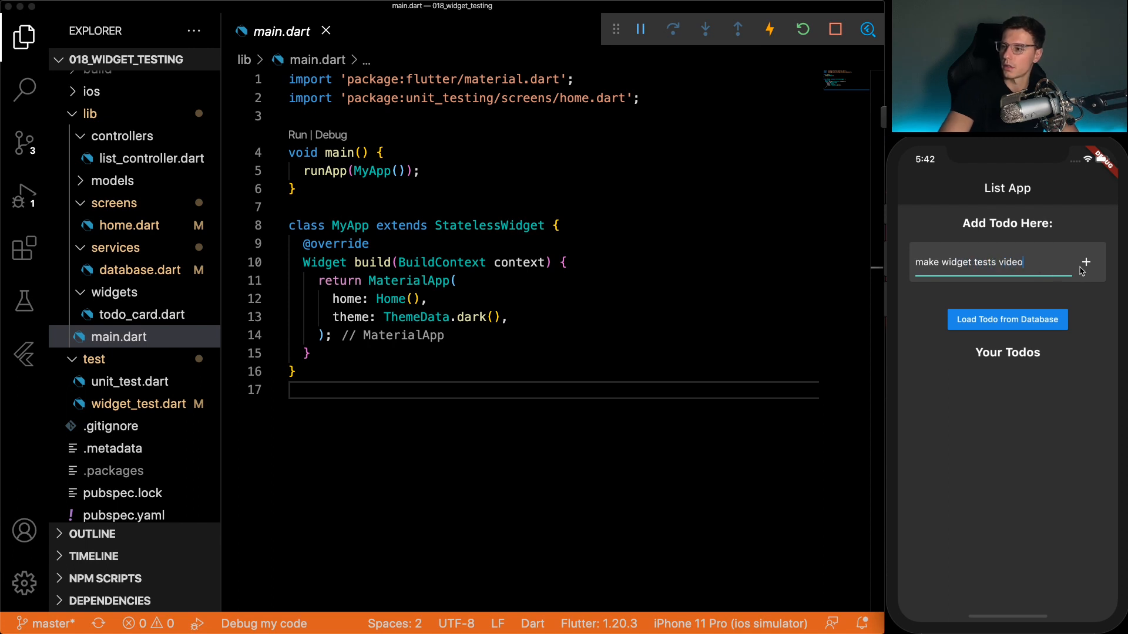
pyautogui.click(1086, 262)
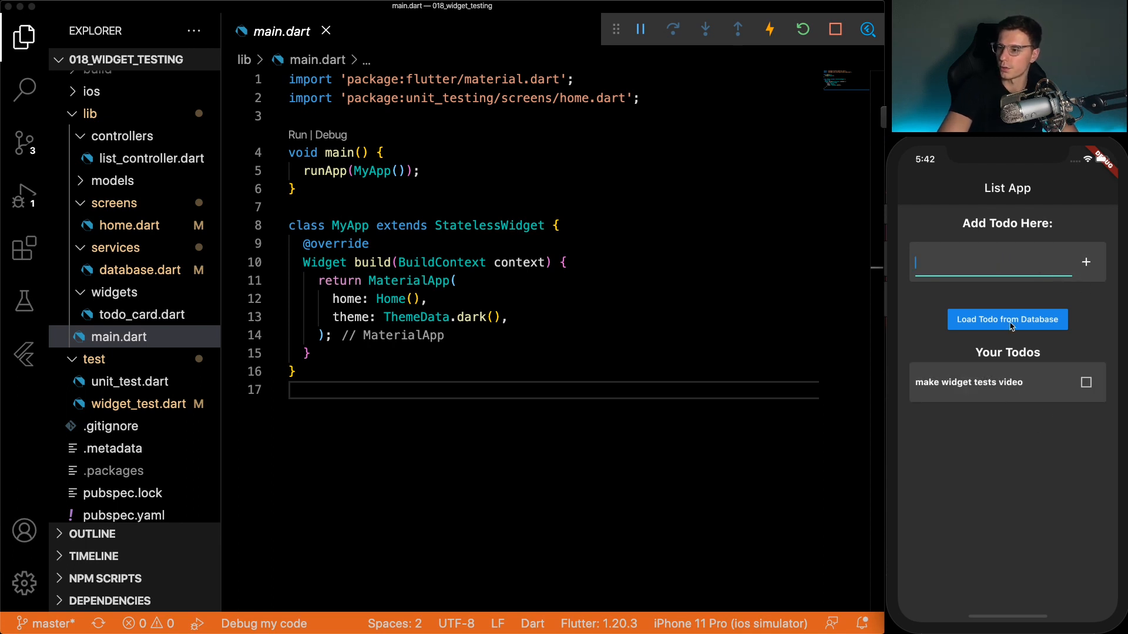
pyautogui.click(1006, 319)
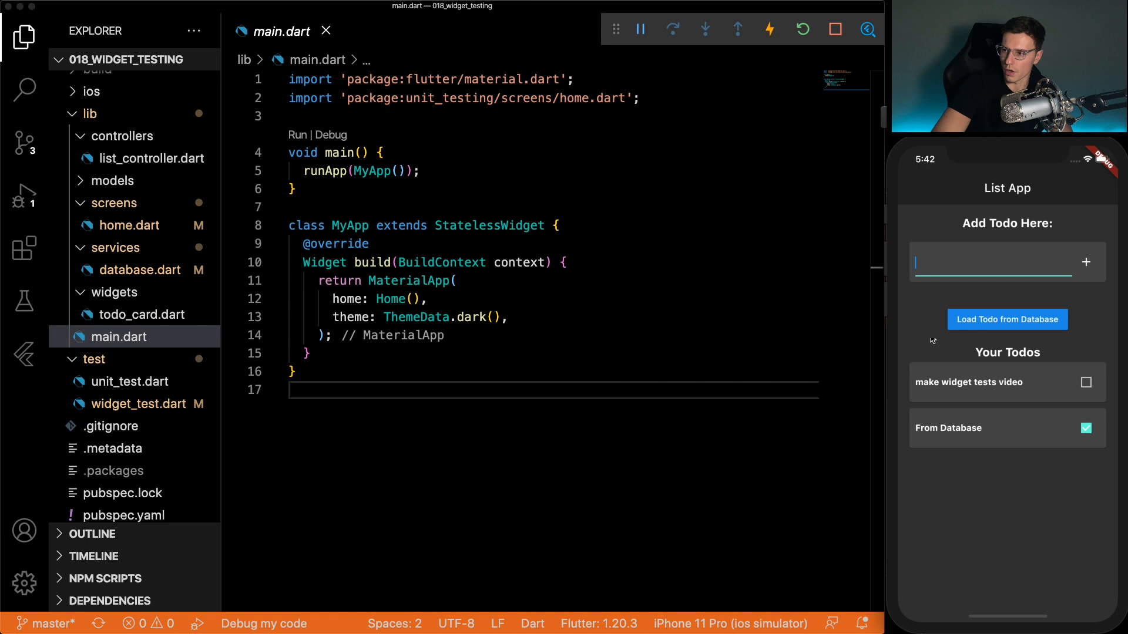
pyautogui.moveTo(451, 250)
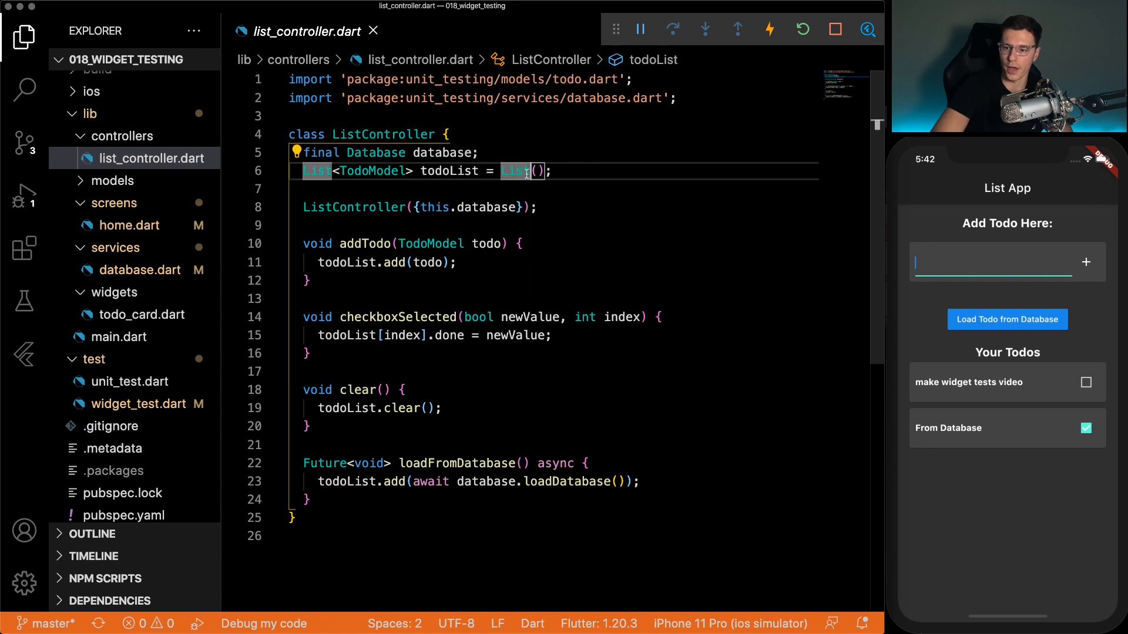
# - Review database.dart, restart the app to empty the todo list, and show main.dart
pyautogui.click(139, 270)
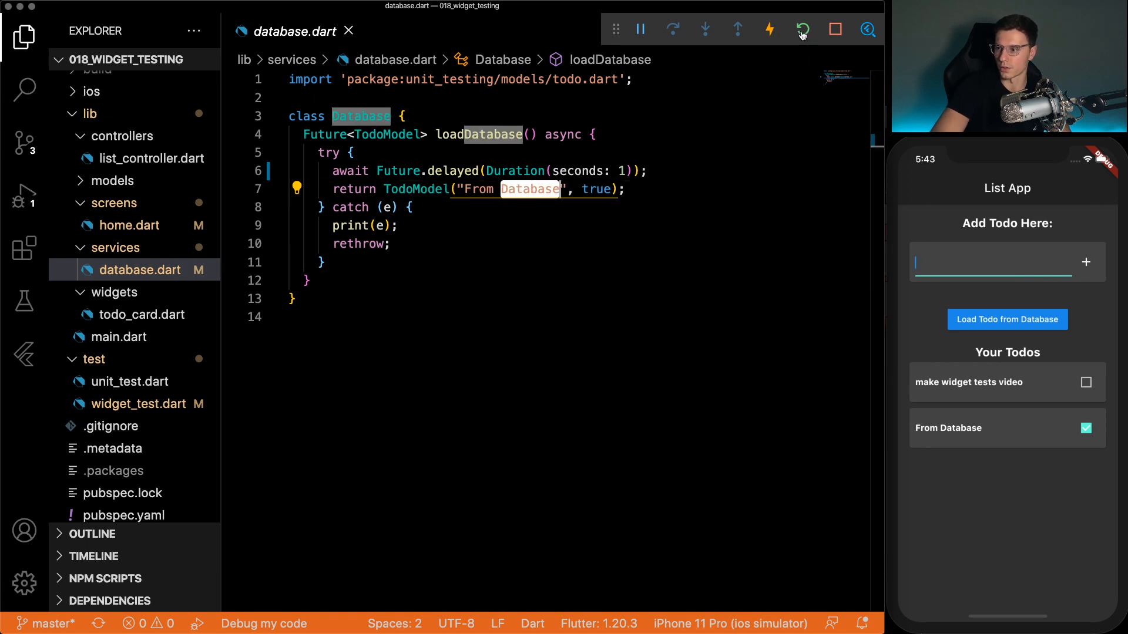
pyautogui.click(1006, 319)
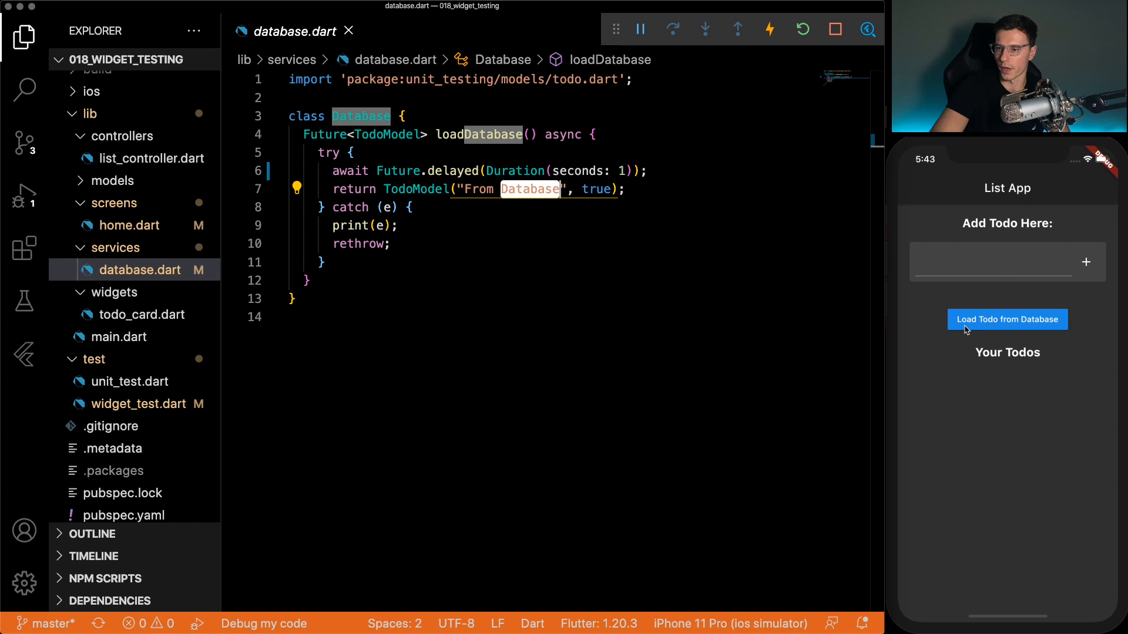
pyautogui.click(120, 337)
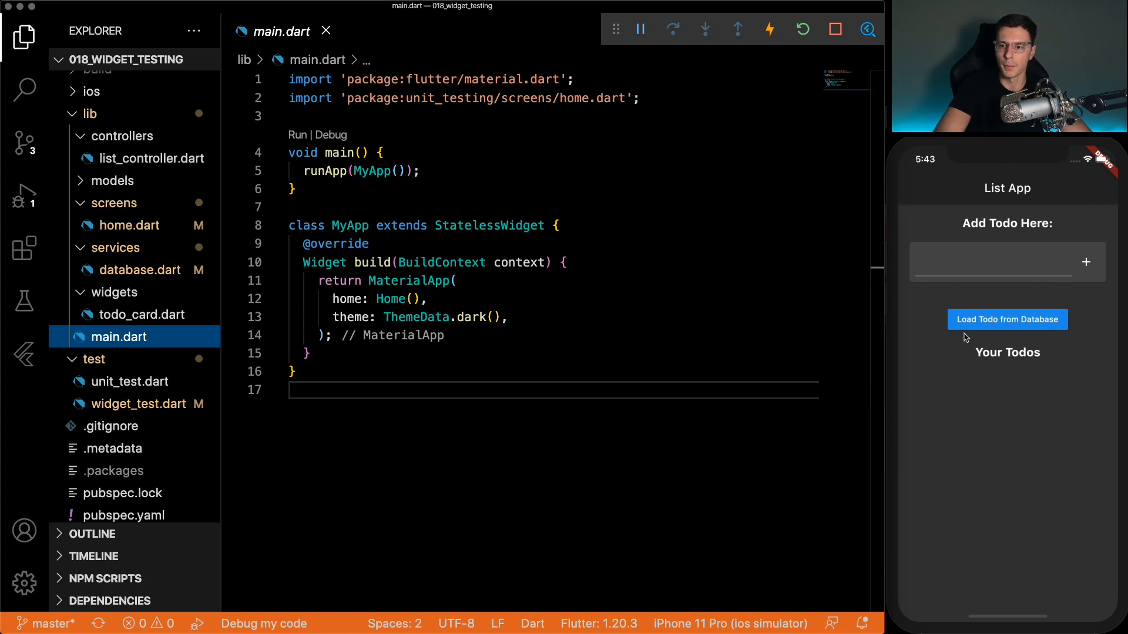
# - Show widget_test.dart with unit_test.dart for reference and start a testWidgets call in main
pyautogui.click(139, 403)
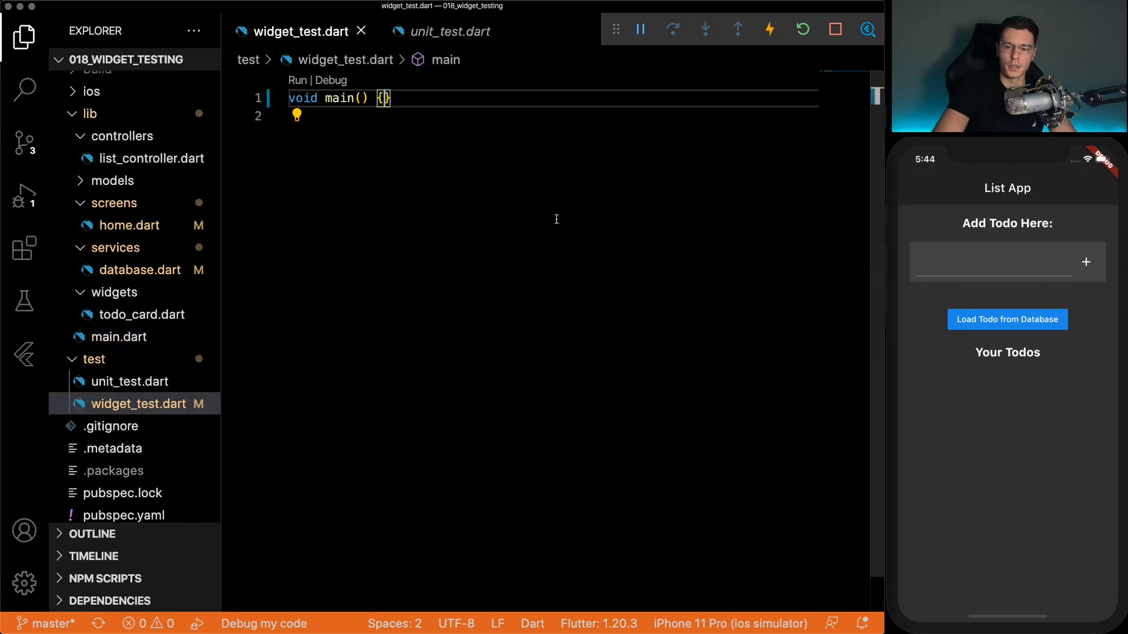
pyautogui.click(450, 30)
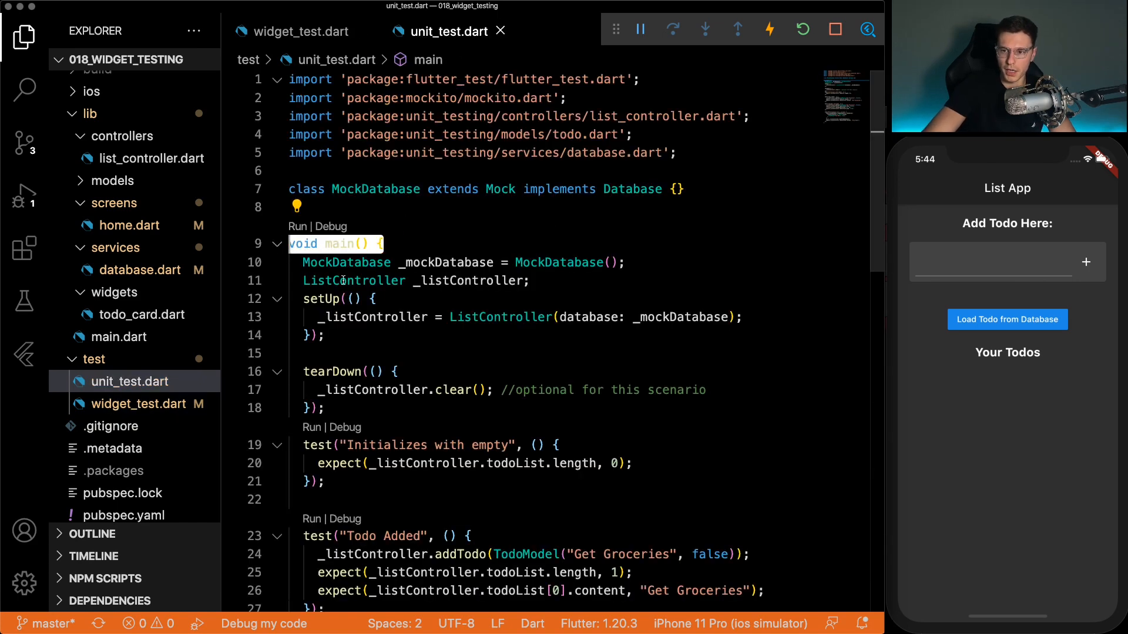
pyautogui.scroll(-3)
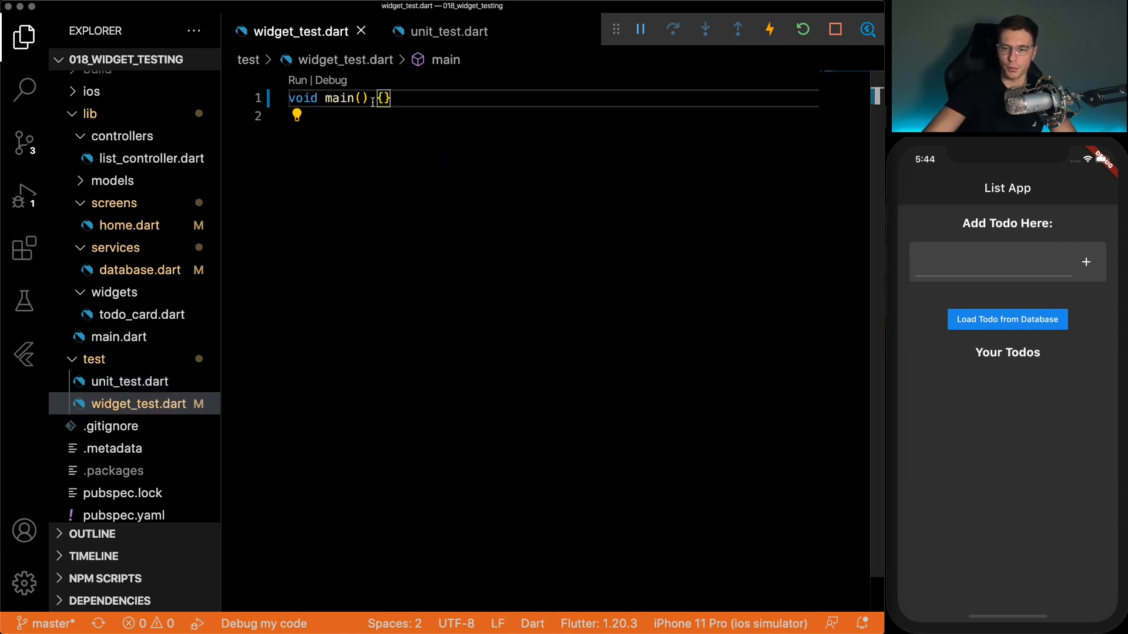
pyautogui.write('testWidgets(description, callback')
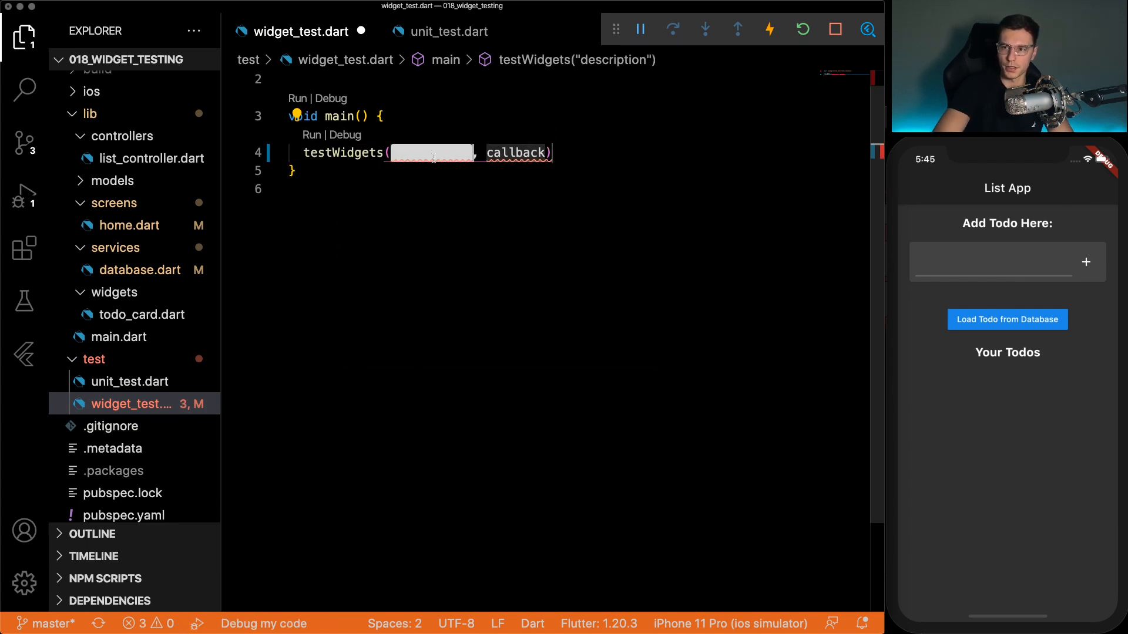
# - Write testWidgets("add a todo", (WidgetTester tester) async { }) with a tester call begun inside
pyautogui.write('"add a todo"')
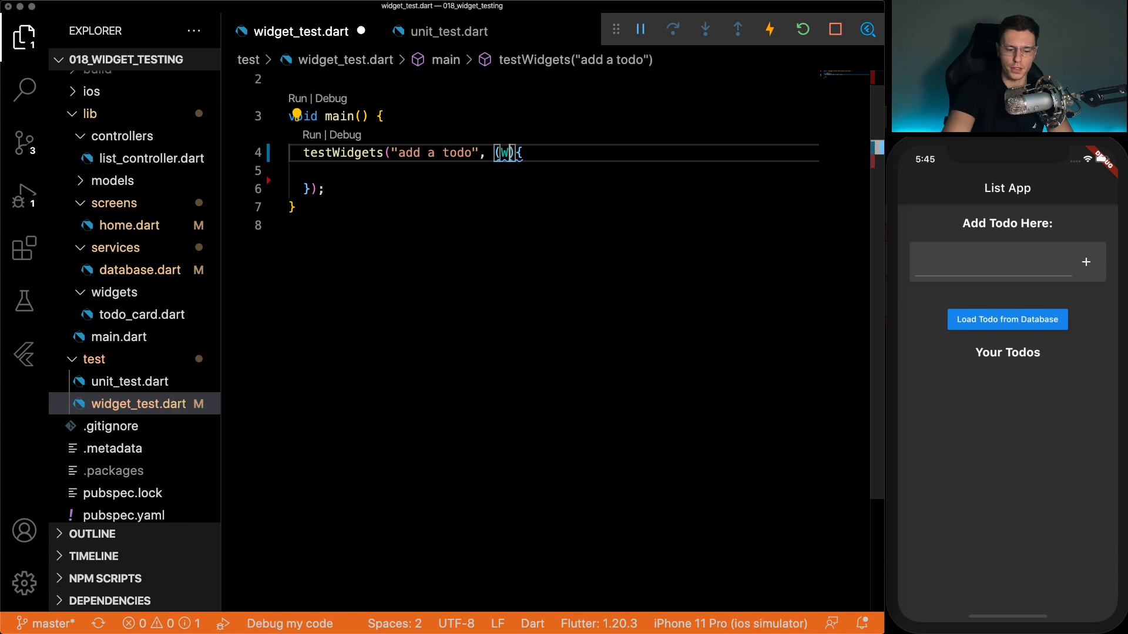
pyautogui.write('idgetTester')
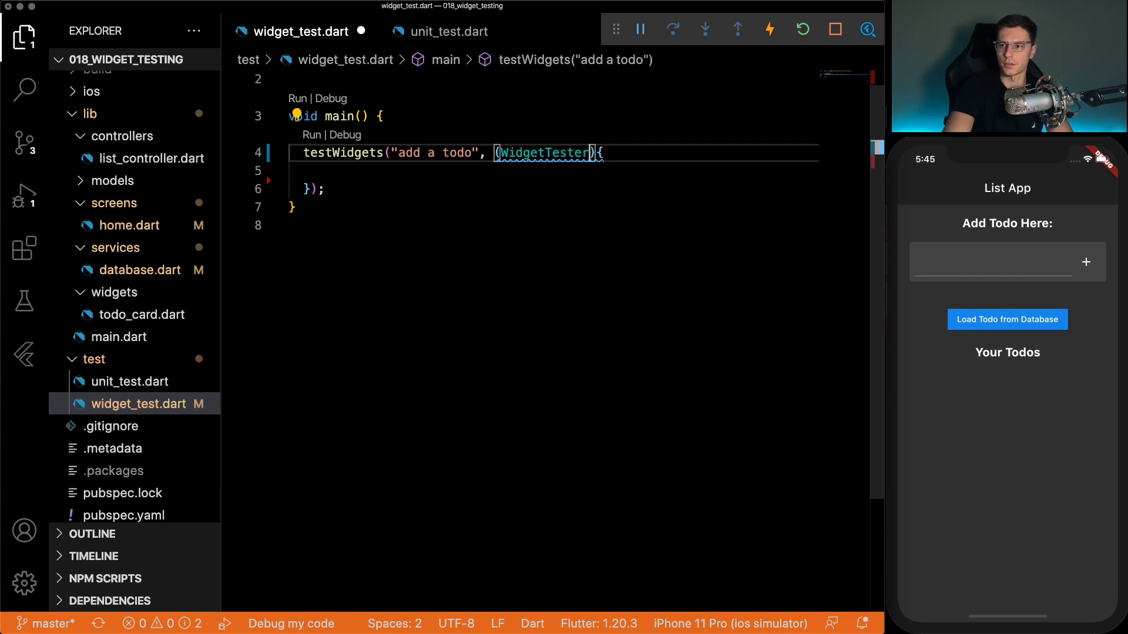
pyautogui.write('tester')
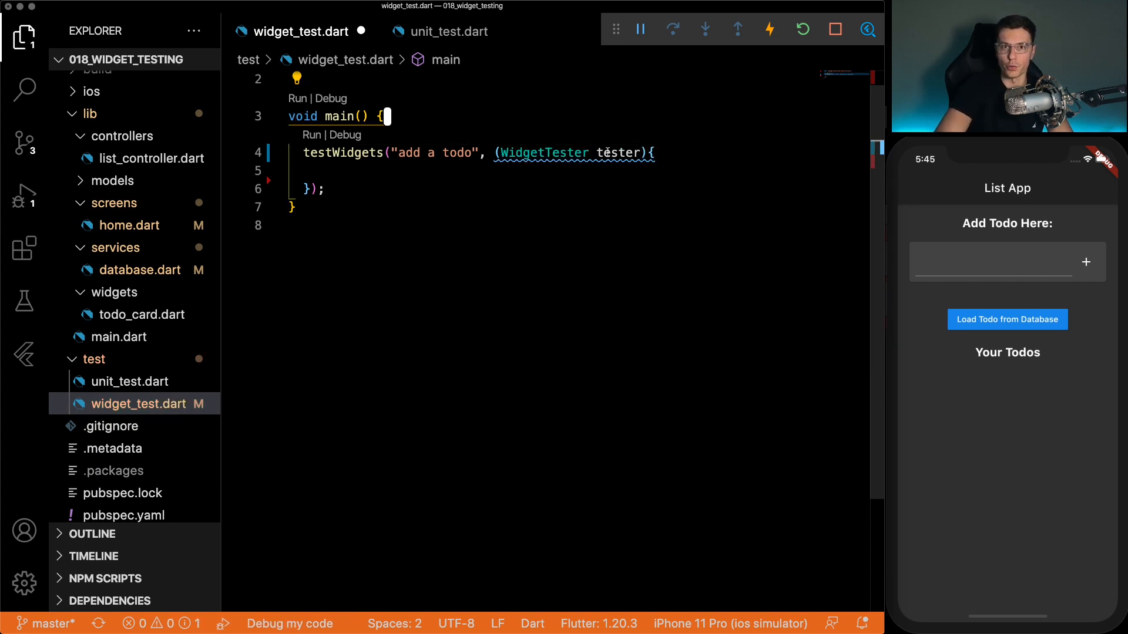
pyautogui.write('async')
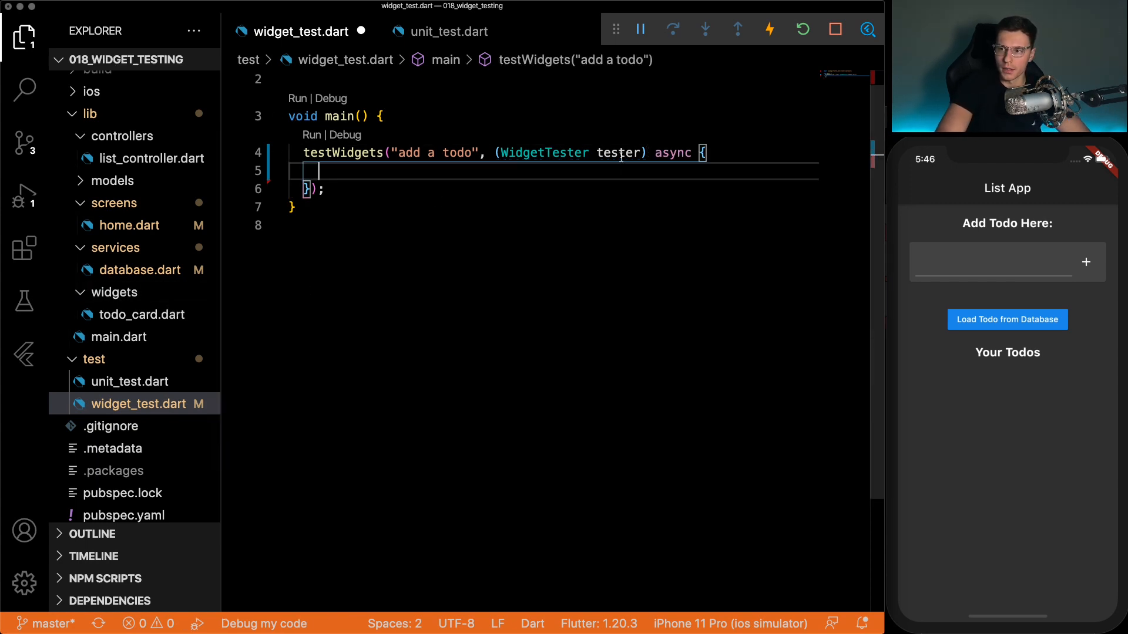
pyautogui.doubleClick(618, 153)
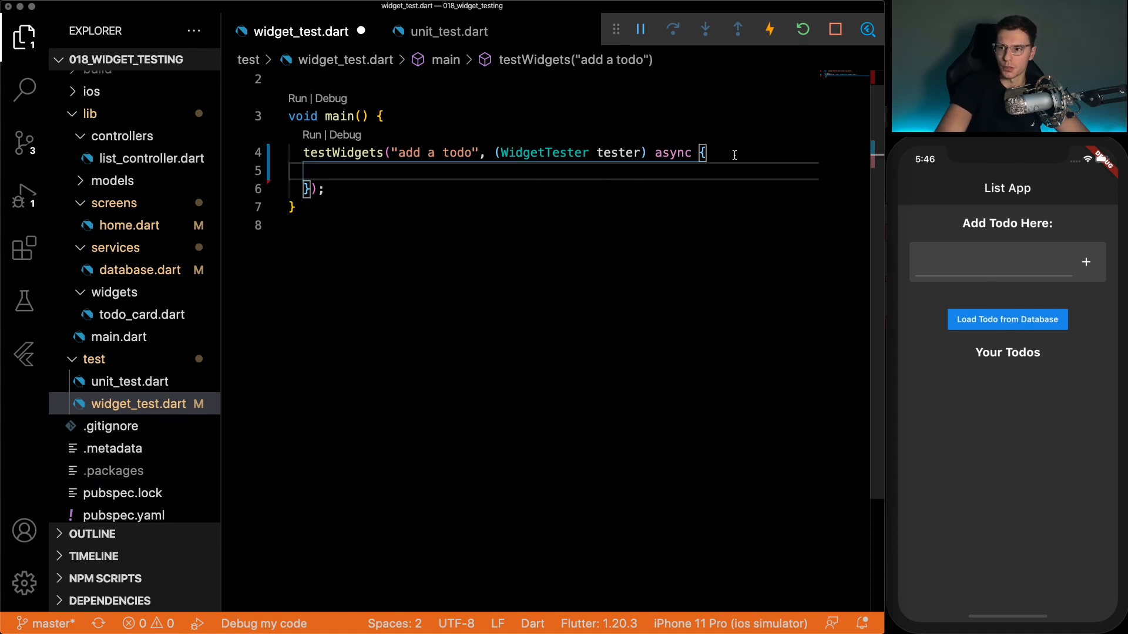
pyautogui.write('tester.t')
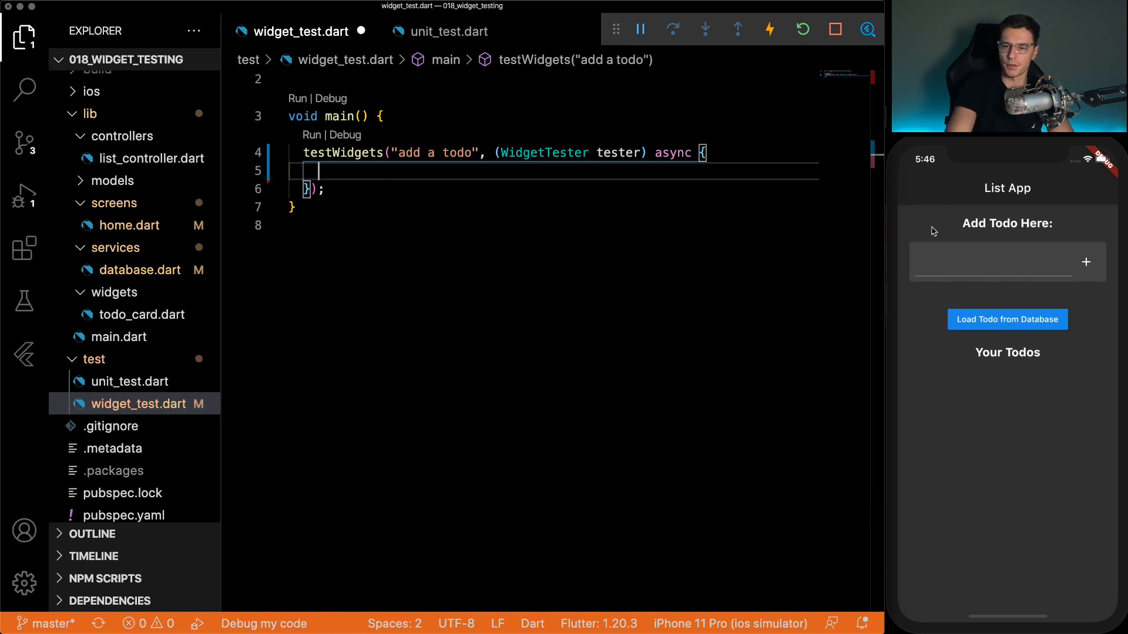
pyautogui.write('tester.')
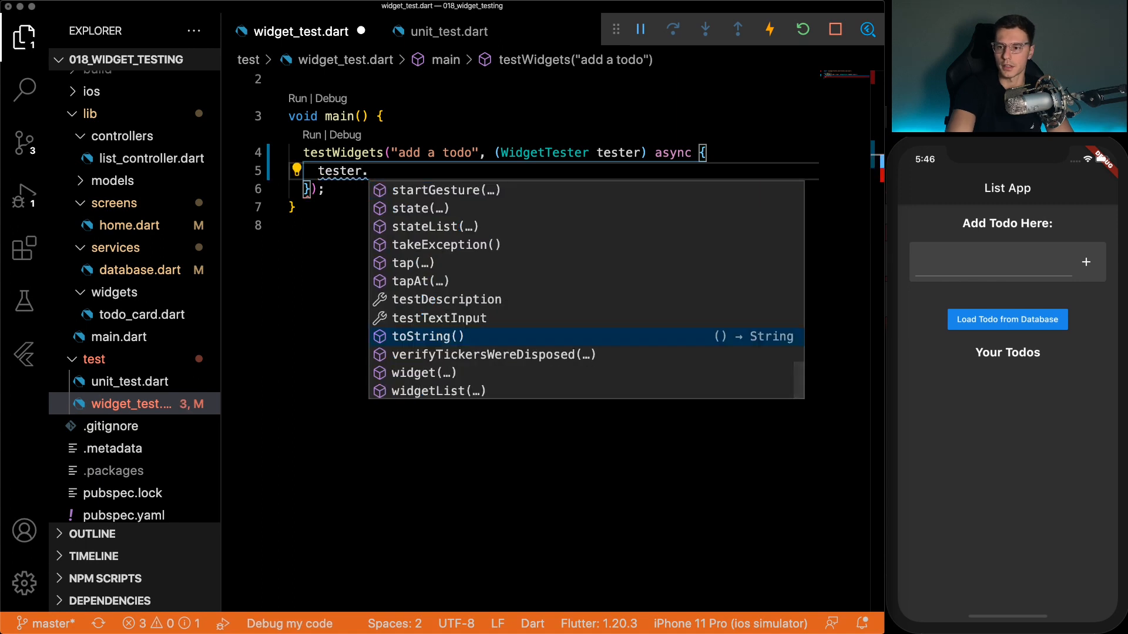
pyautogui.write('text')
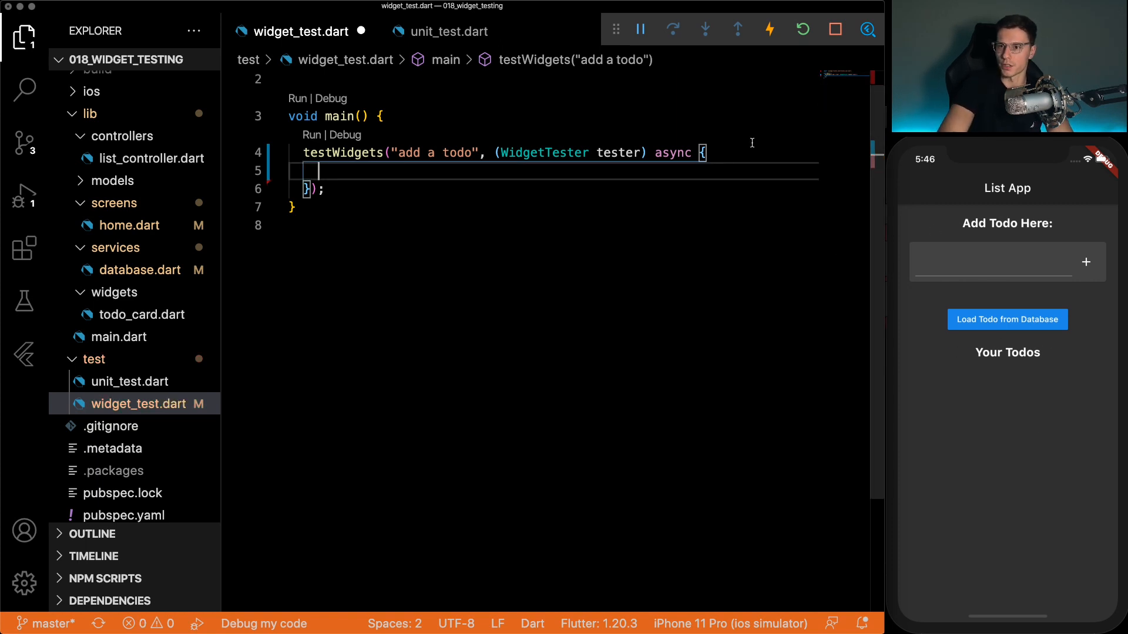
# - Declare final addField = find.byKey(ValueKey("addField")) with flutter_test imported
pyautogui.write('final')
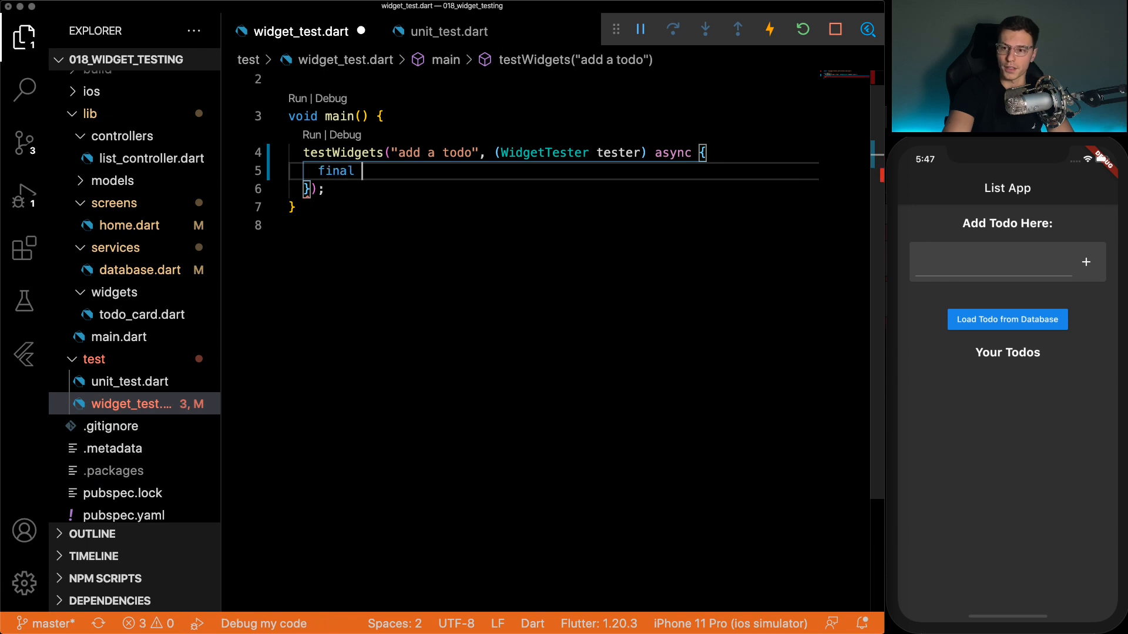
pyautogui.write('addField =')
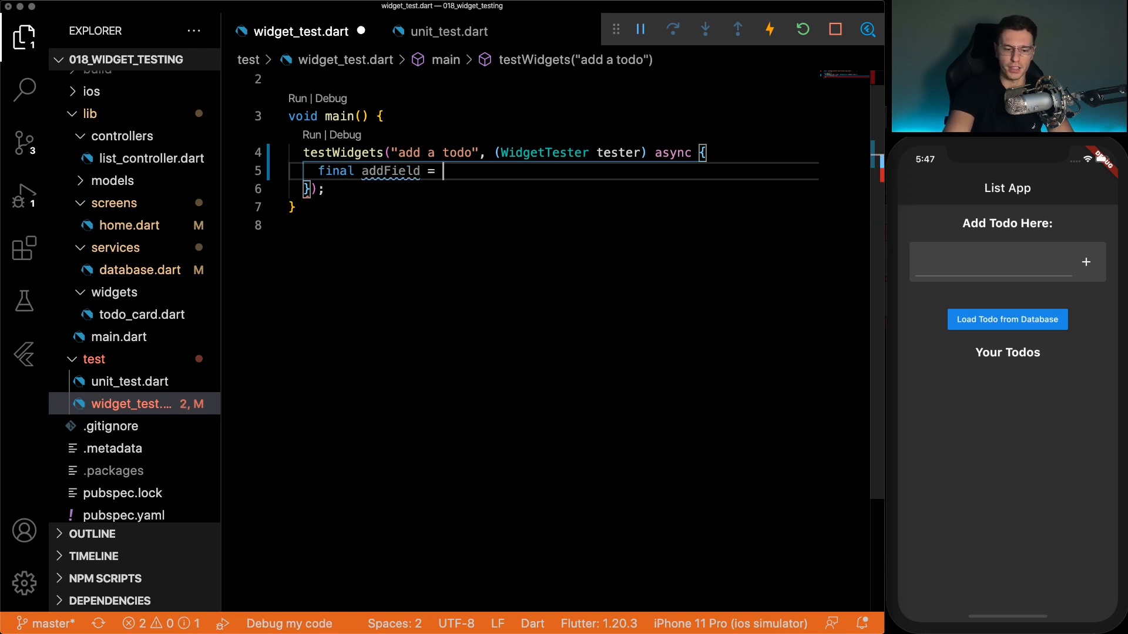
pyautogui.write('find.byKey(ValueKey("addField"));')
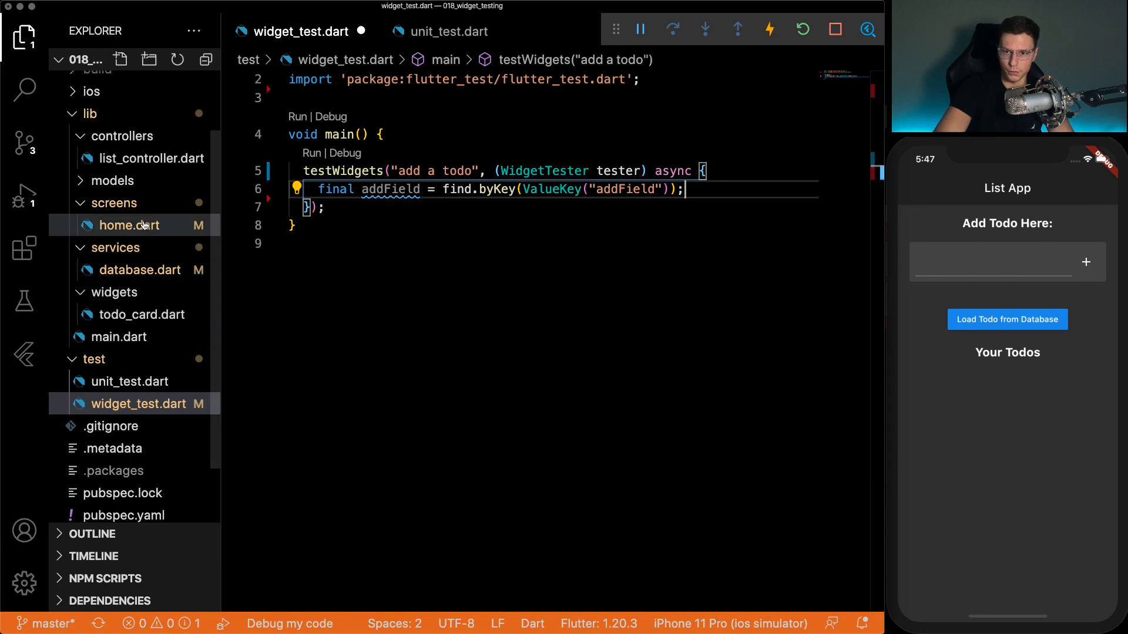
# - Check home.dart's TextFormField to confirm the "addField" key the finder targets
pyautogui.click(129, 225)
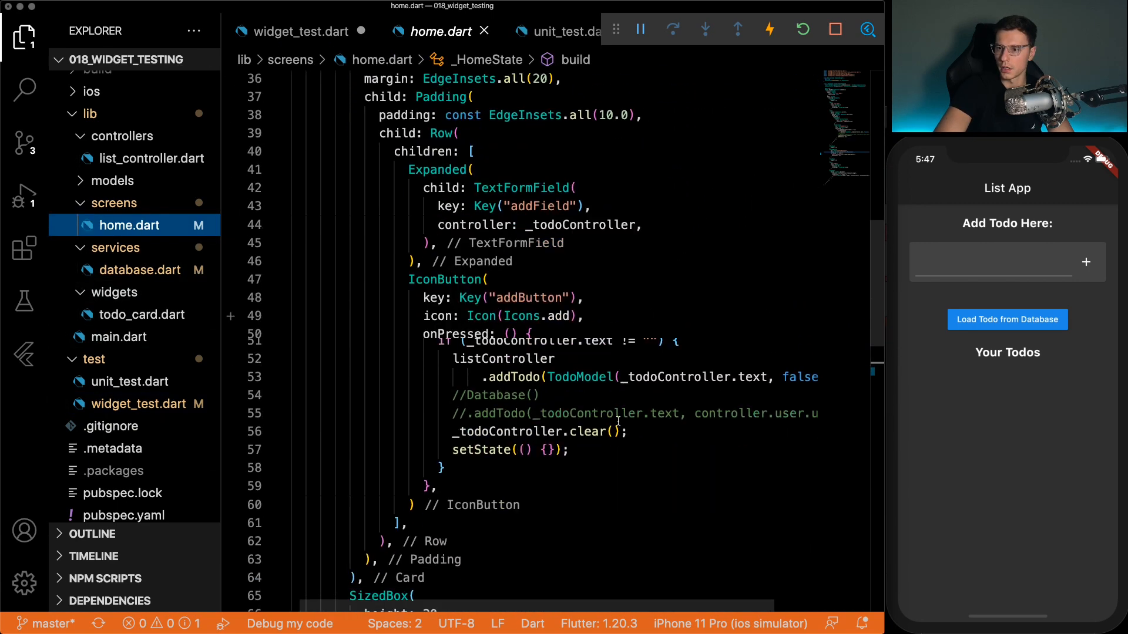
pyautogui.scroll(-3)
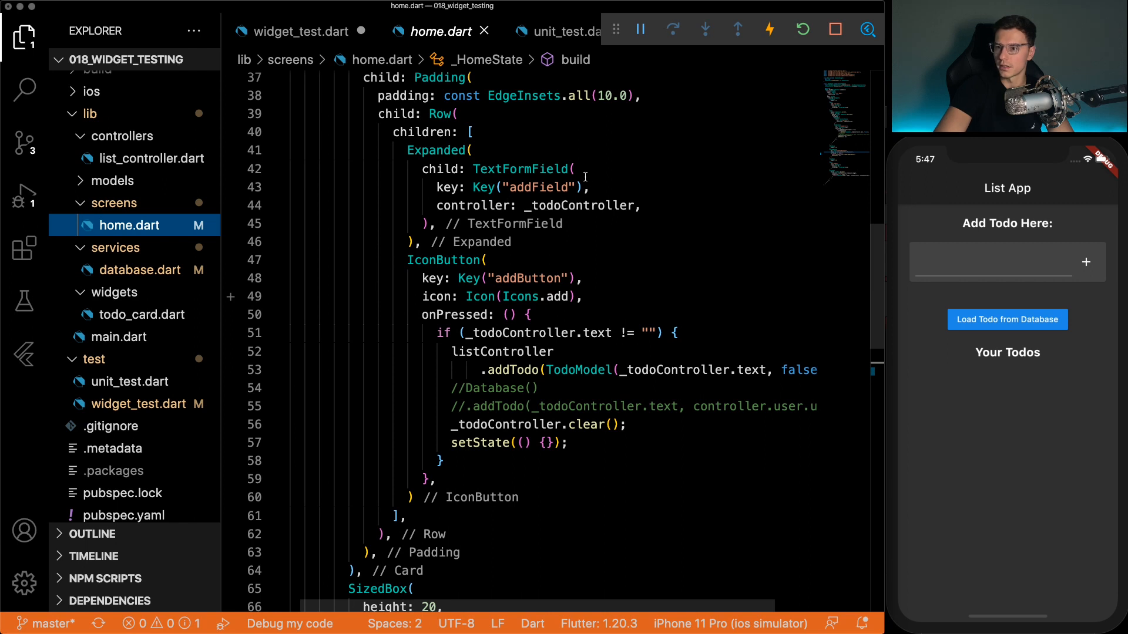
pyautogui.doubleClick(520, 170)
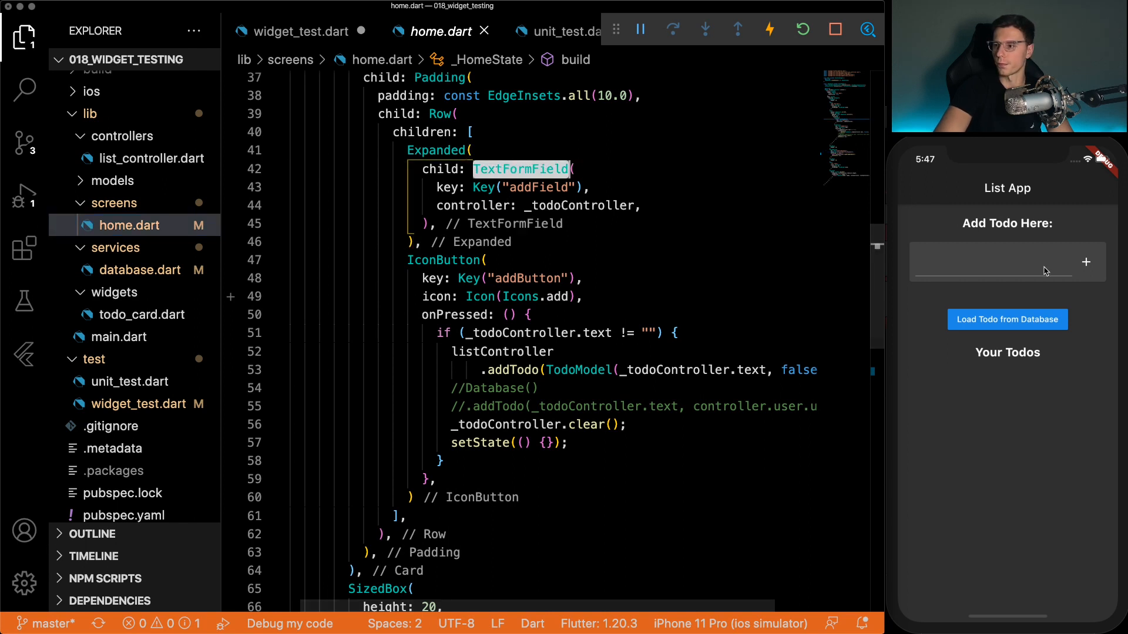
pyautogui.click(992, 262)
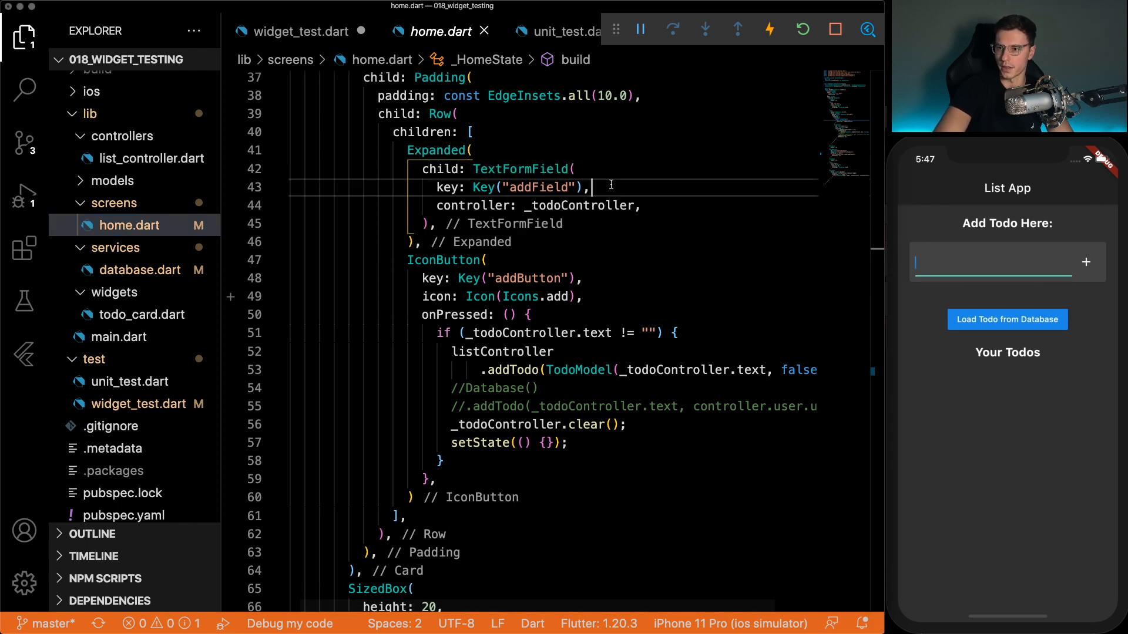
pyautogui.doubleClick(536, 186)
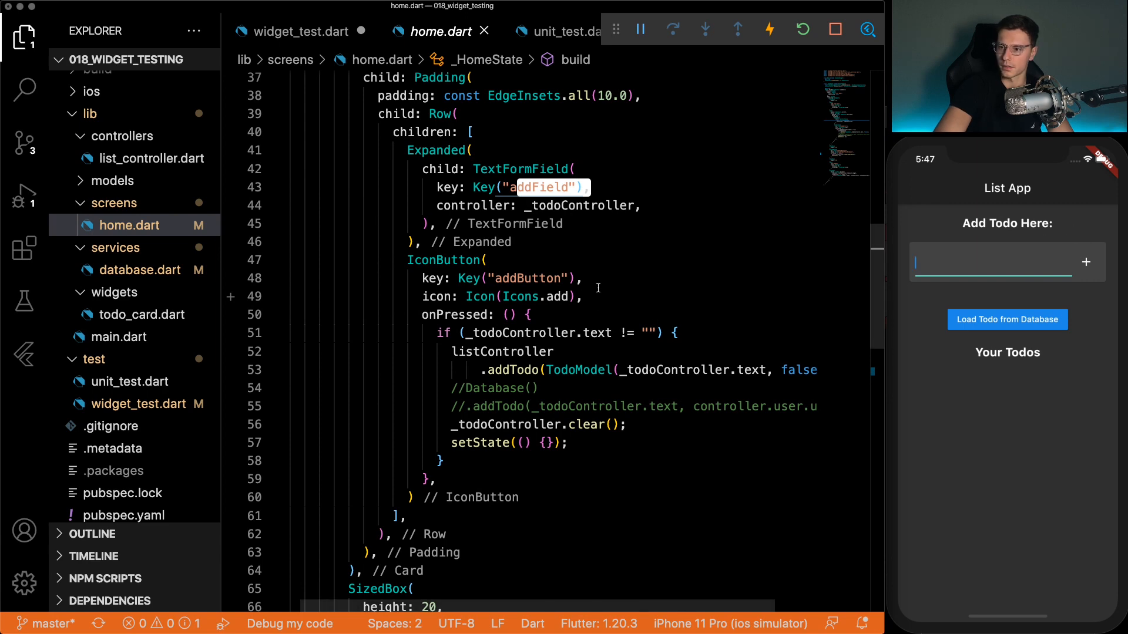
pyautogui.scroll(-3)
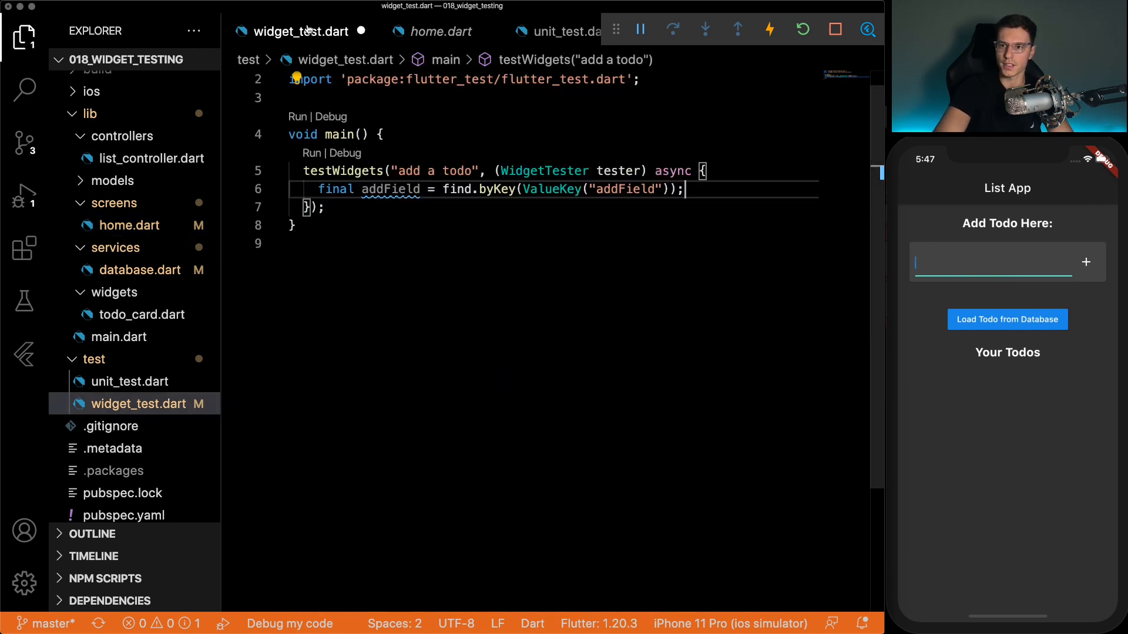
# - Declare final addButton = find.byKey(ValueKey("addButton")) after the addField finder
pyautogui.write('fin')
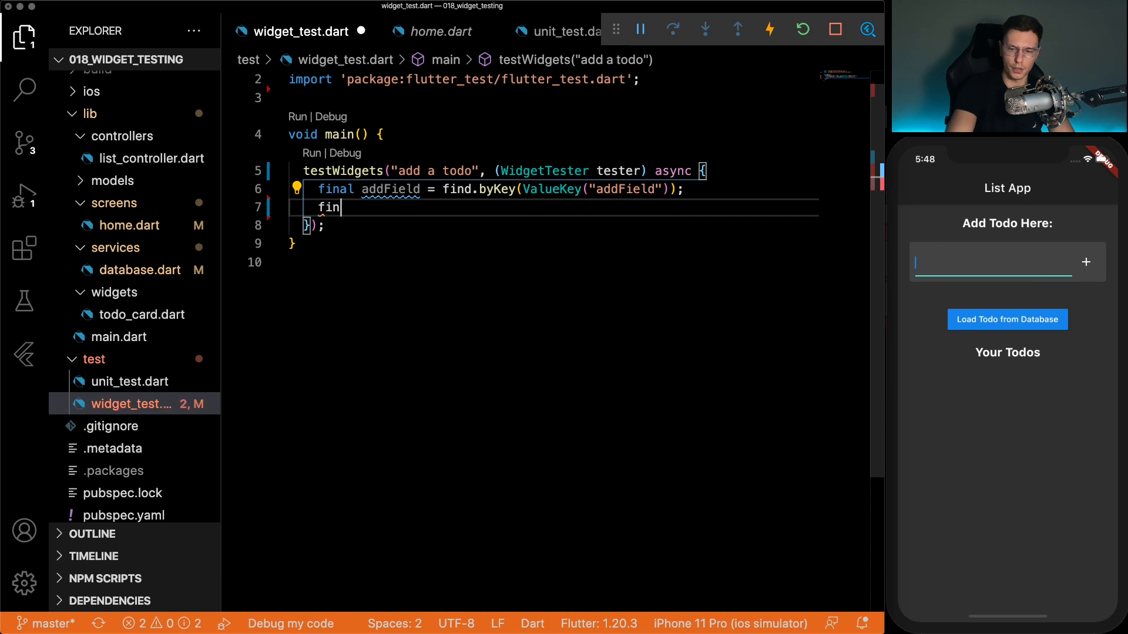
pyautogui.write('d.')
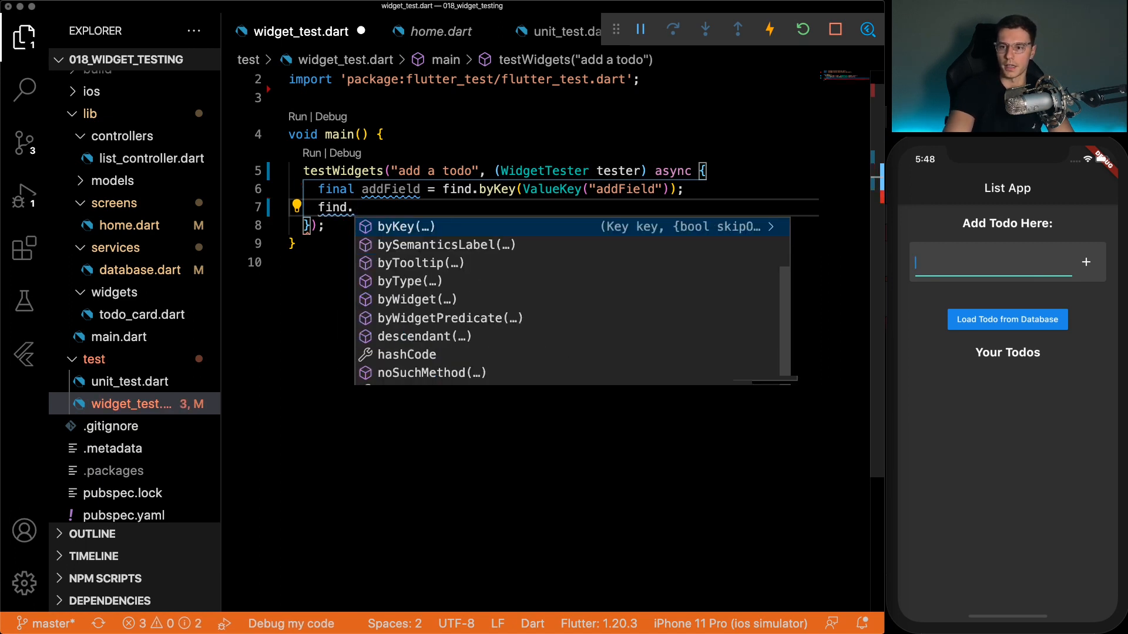
pyautogui.write('by')
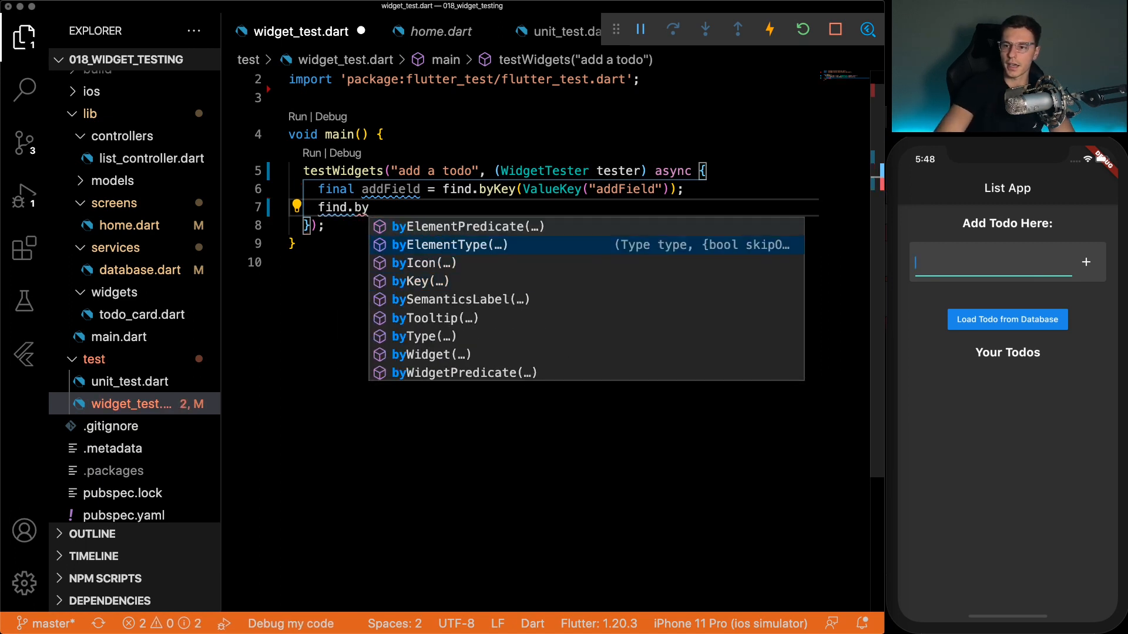
pyautogui.press('Down')
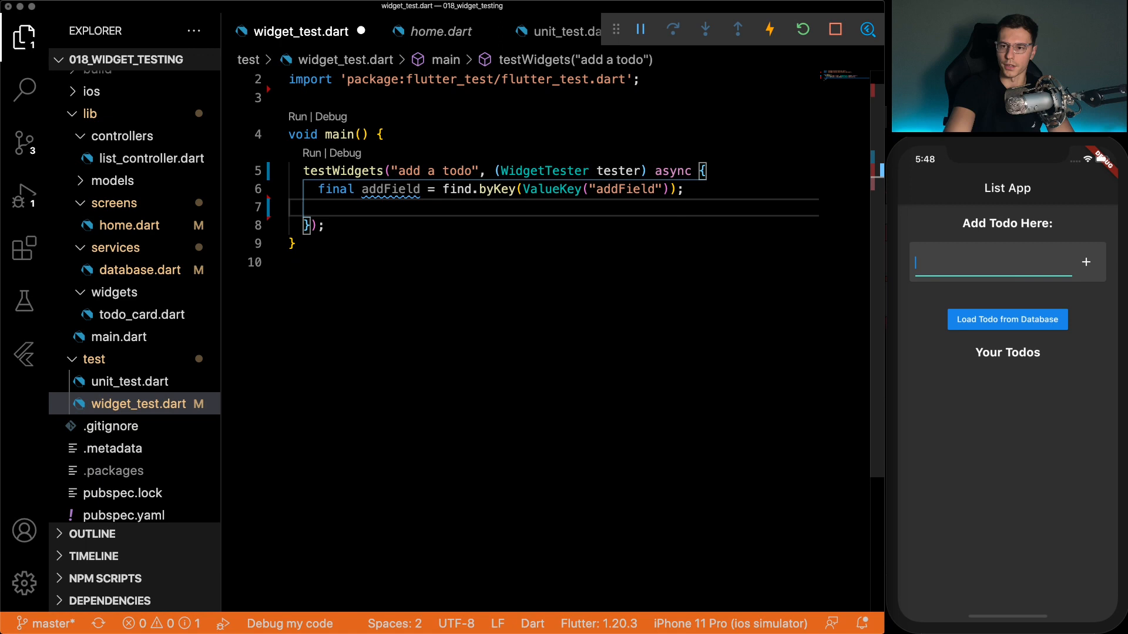
pyautogui.write('final add')
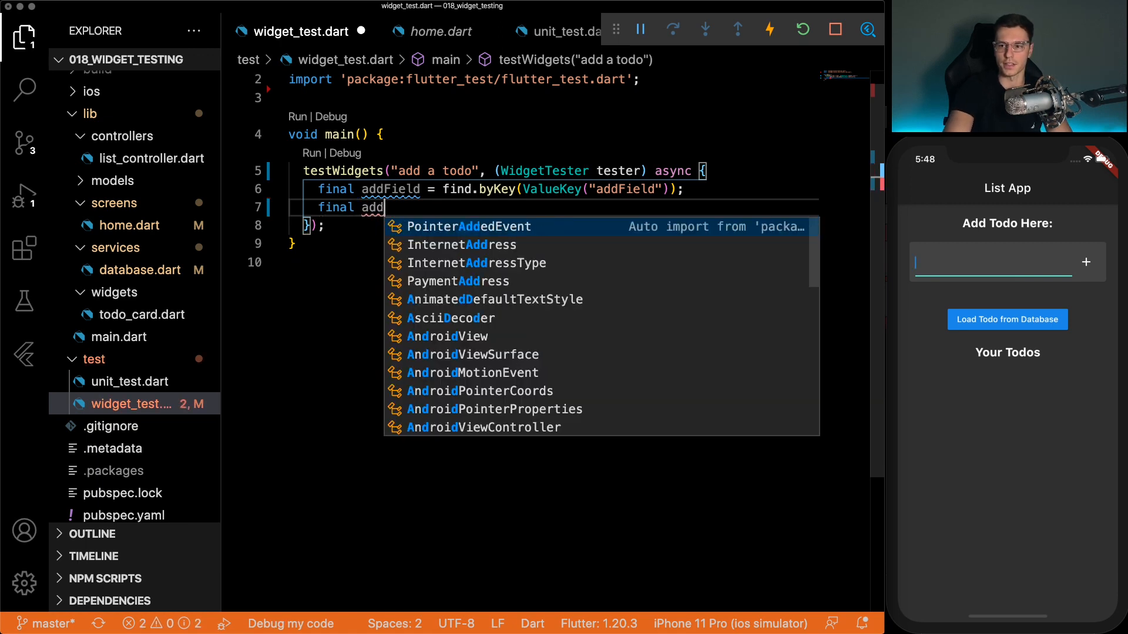
pyautogui.write('Button')
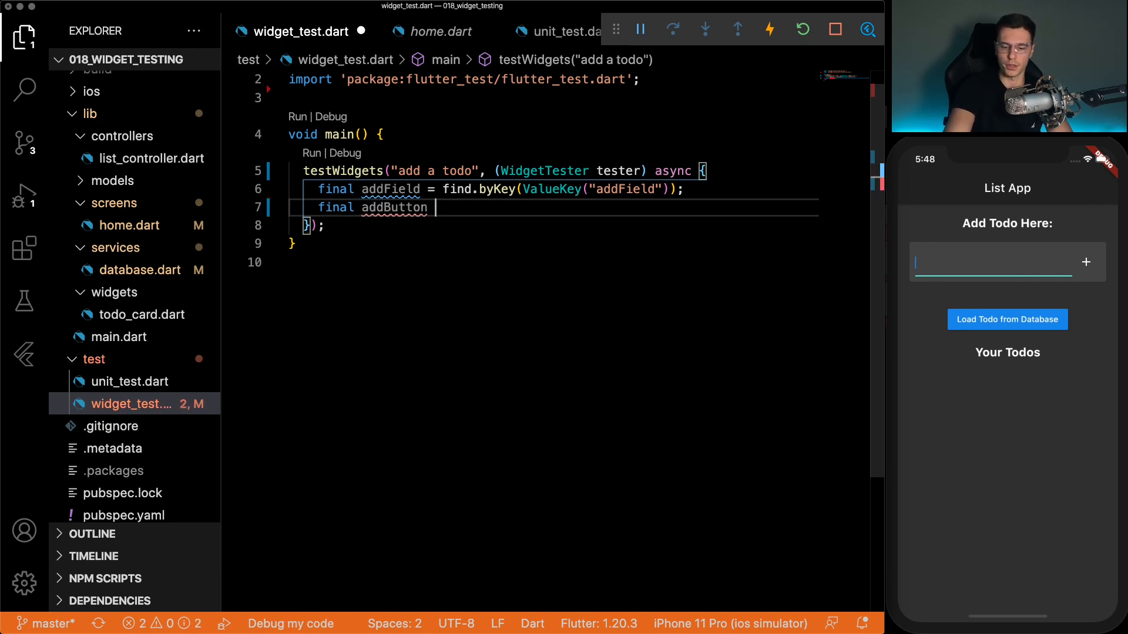
pyautogui.write('= find.byKey(ValueKey("addButton"));')
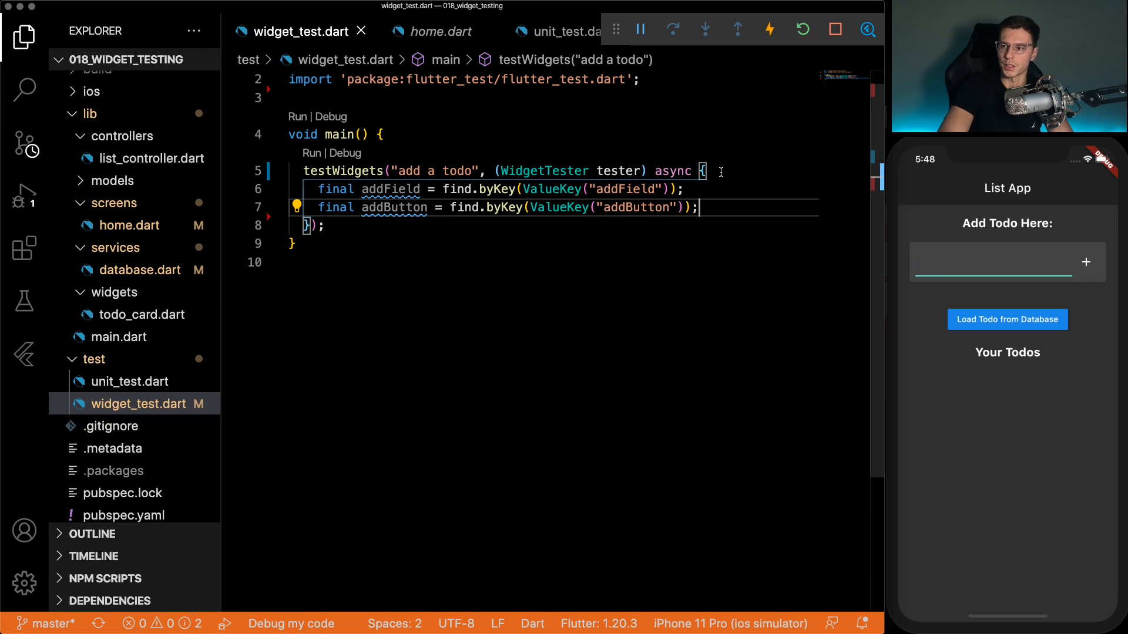
# - Add comments outlining find widgets, execute the test, and check outputs
pyautogui.press('Enter')
pyautogui.write('//find all widgets needed')
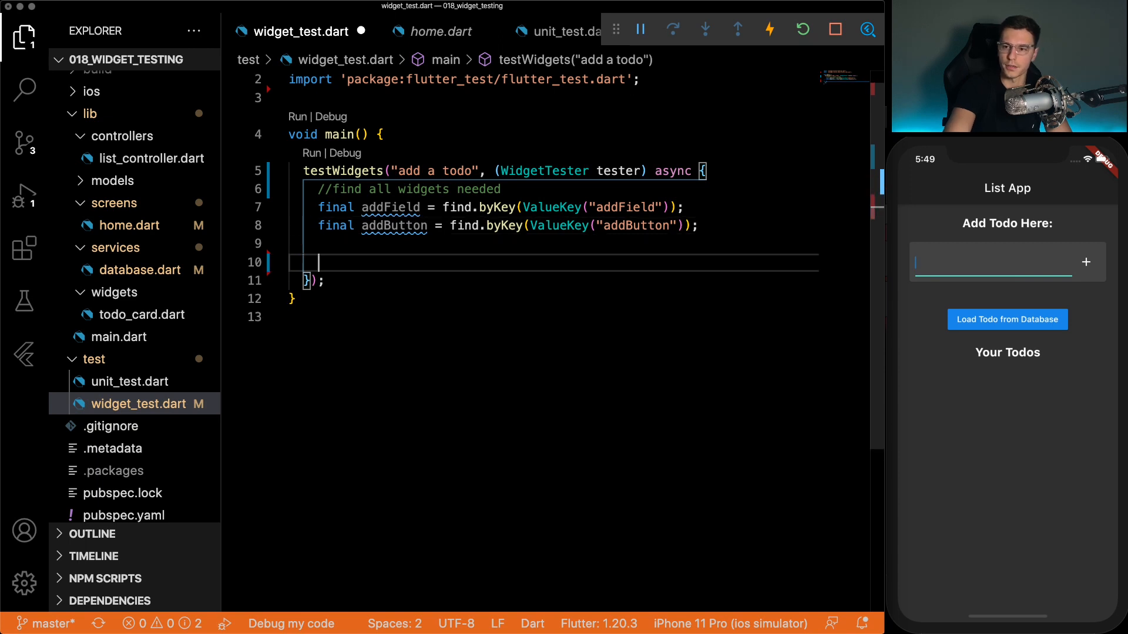
pyautogui.write('//r')
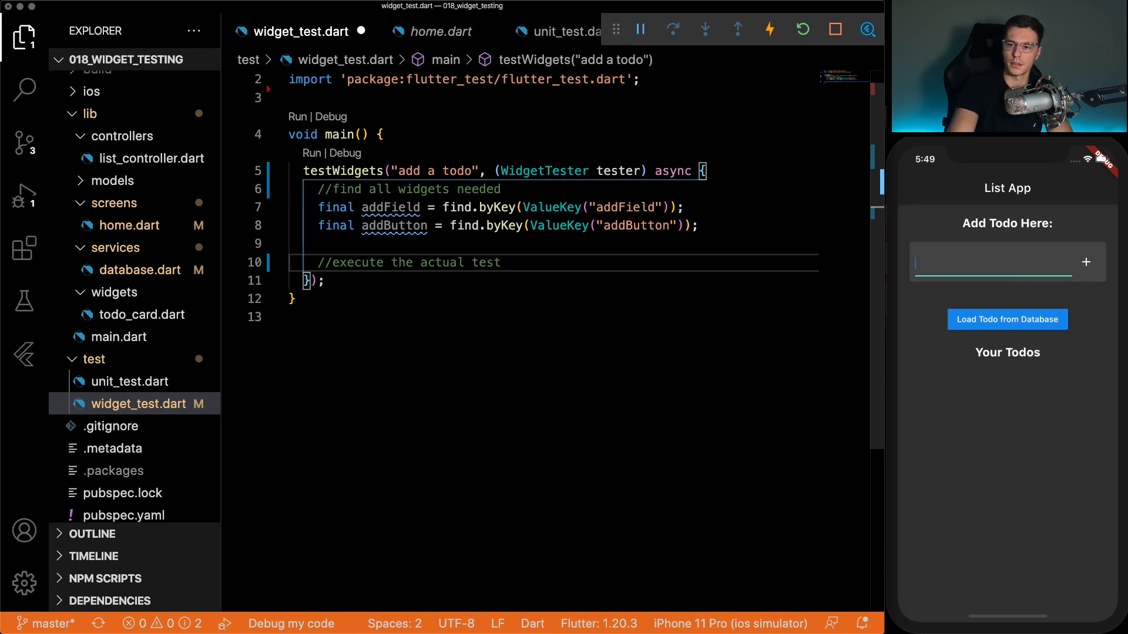
pyautogui.write('//')
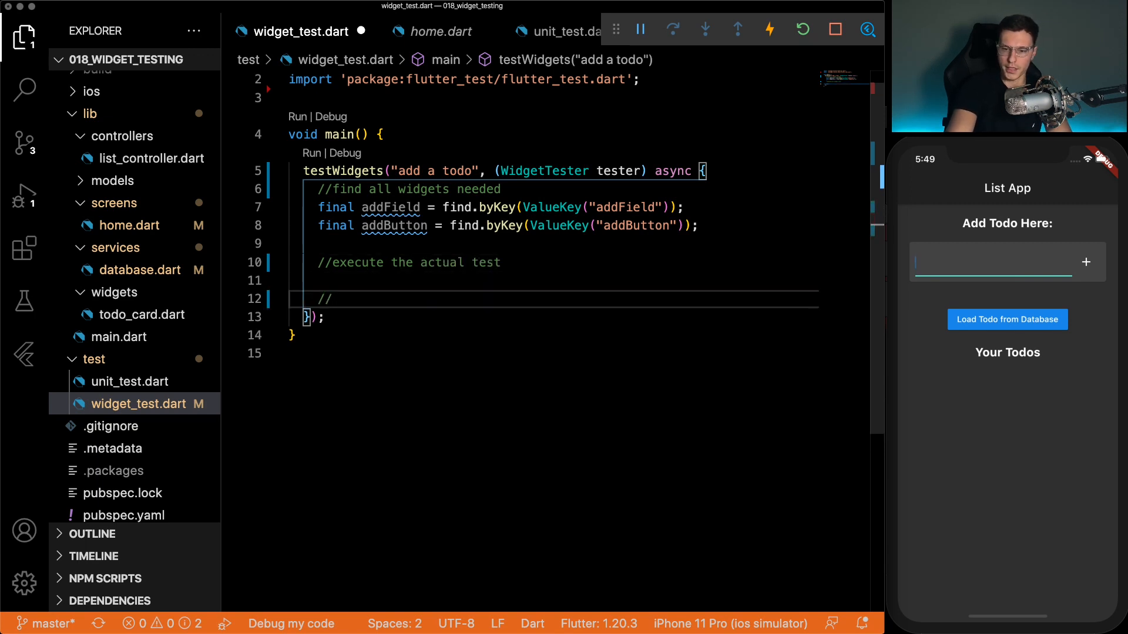
pyautogui.write('check u')
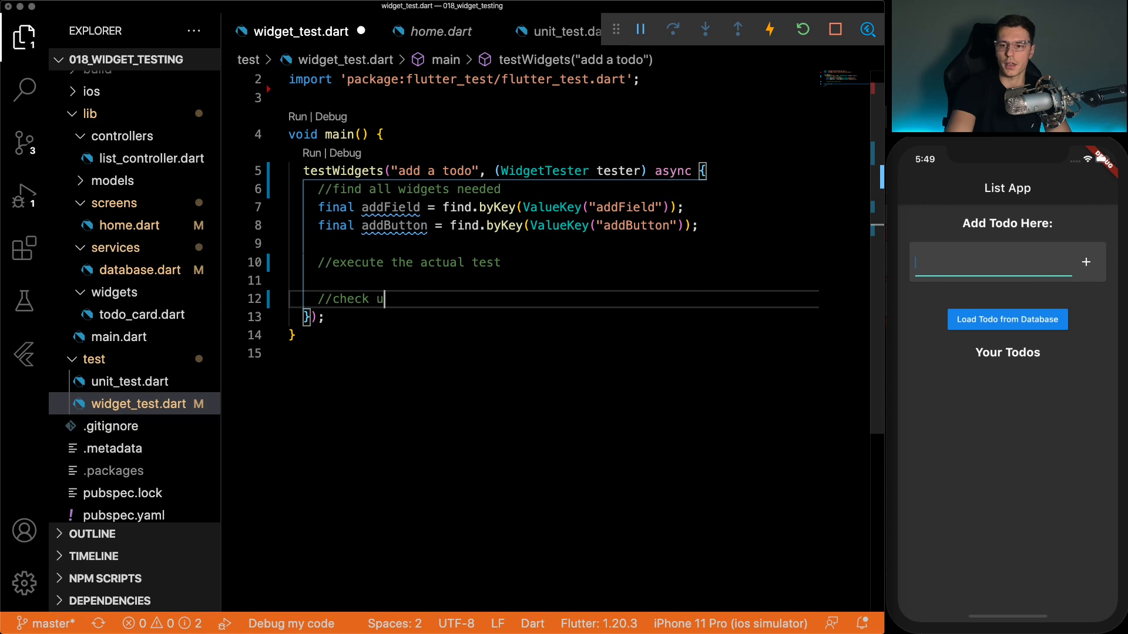
pyautogui.write('tputs')
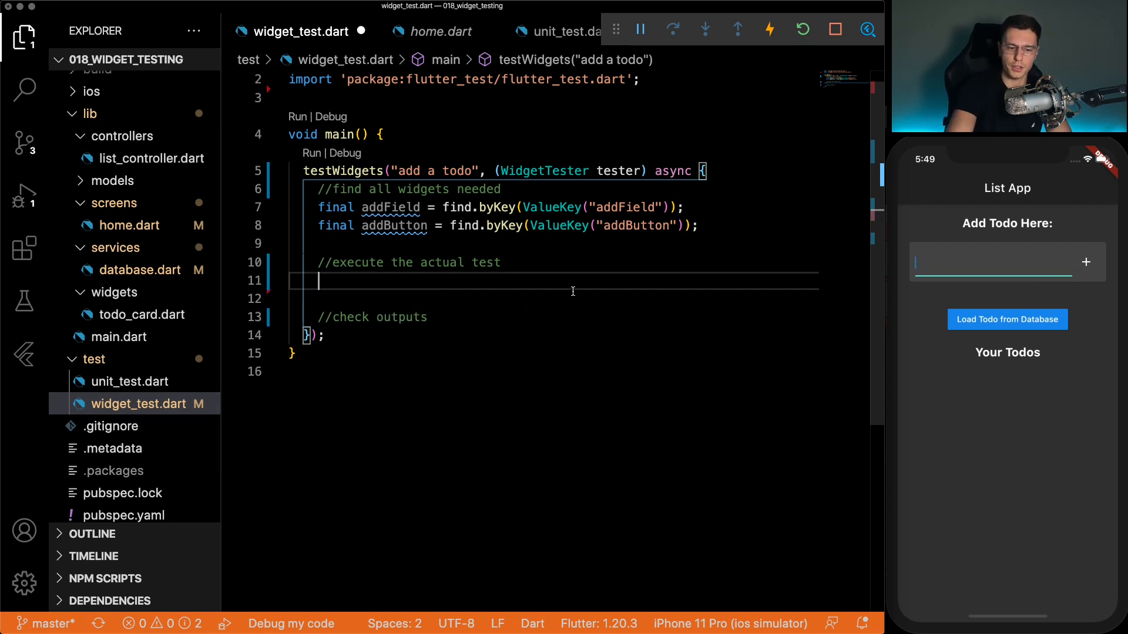
# - Write await tester.pumpWidget(MaterialApp(home: Home())) with home.dart imported, inspecting Home's definition
pyautogui.write('await tes')
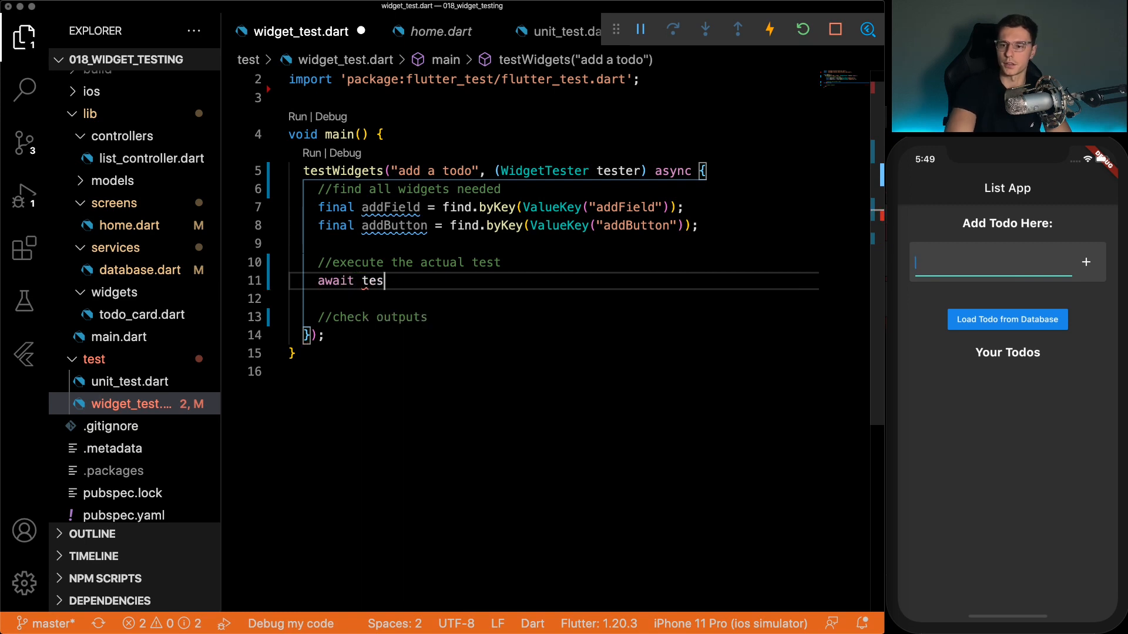
pyautogui.write('ter.pu')
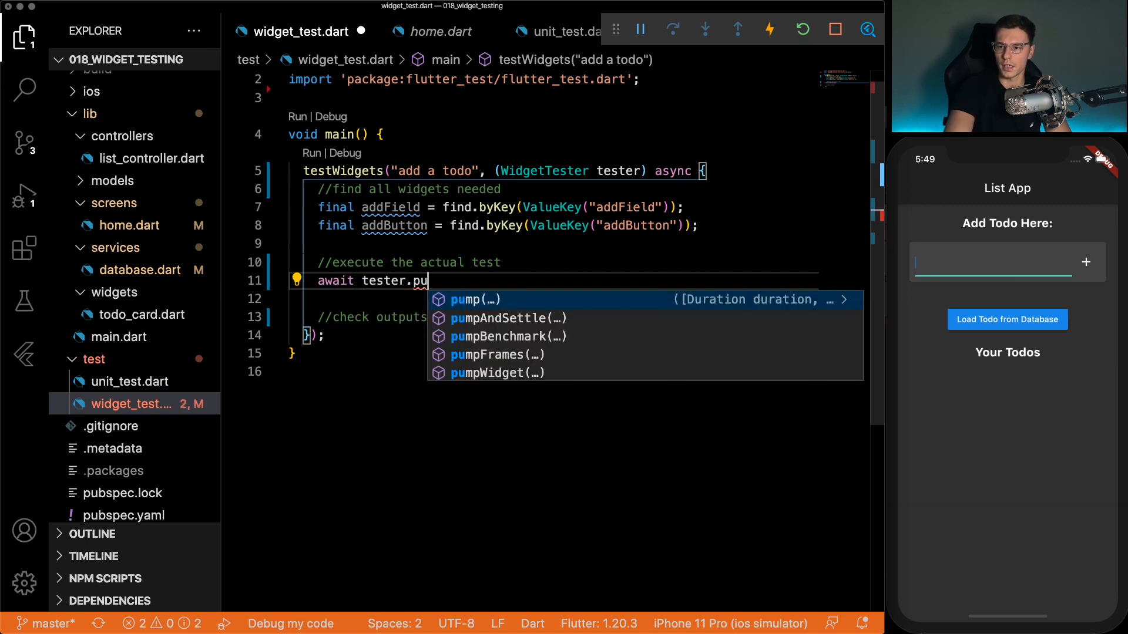
pyautogui.press('Down')
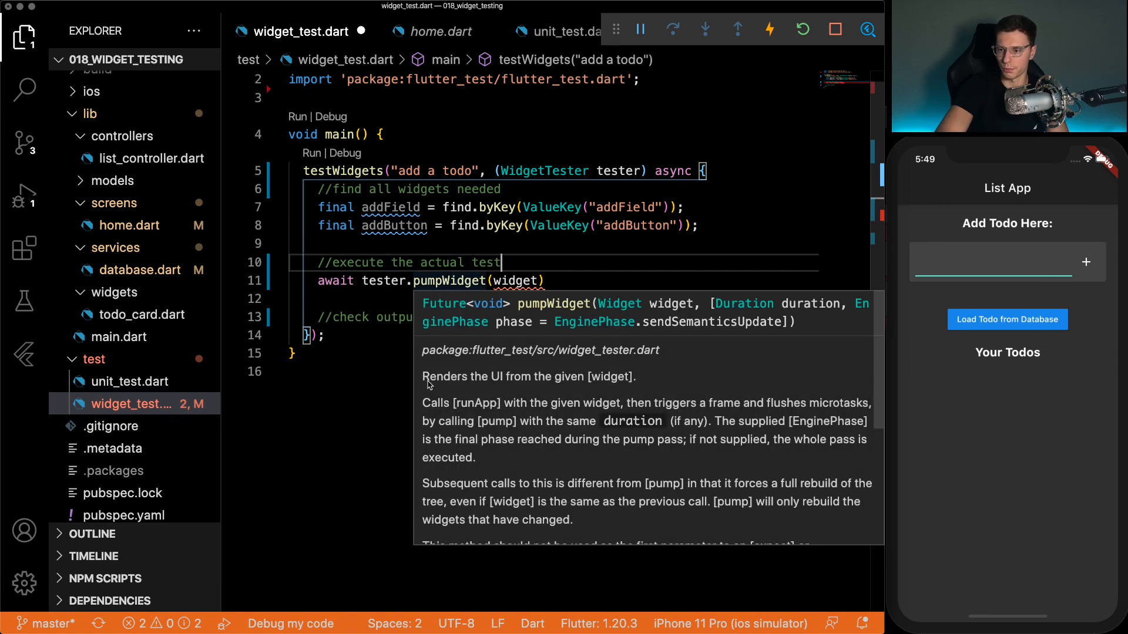
pyautogui.moveTo(687, 362)
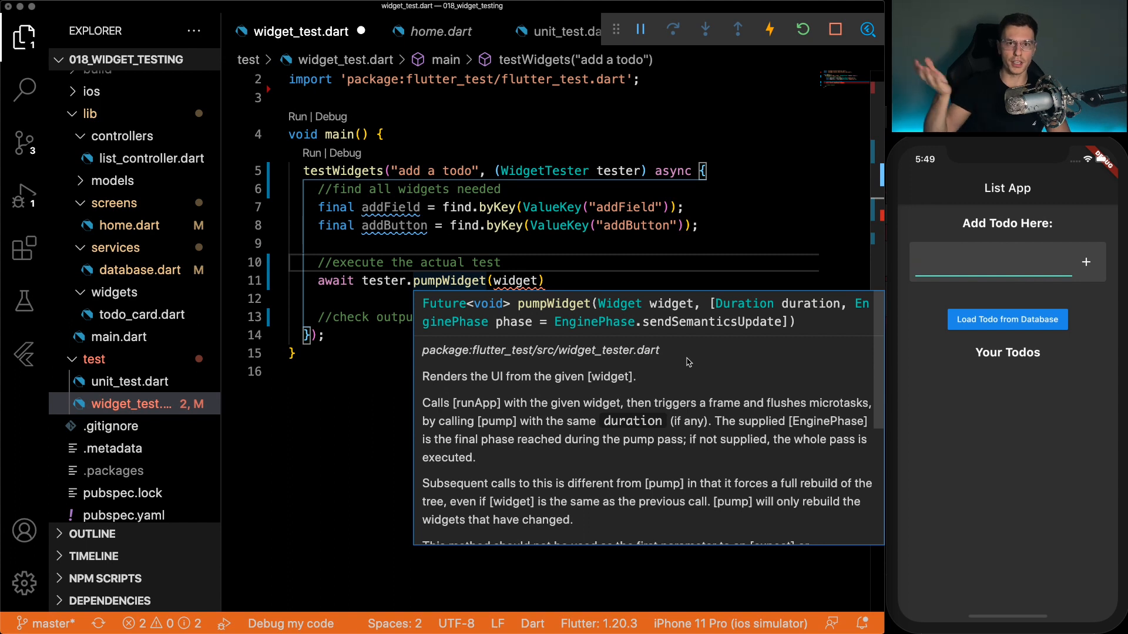
pyautogui.write('H')
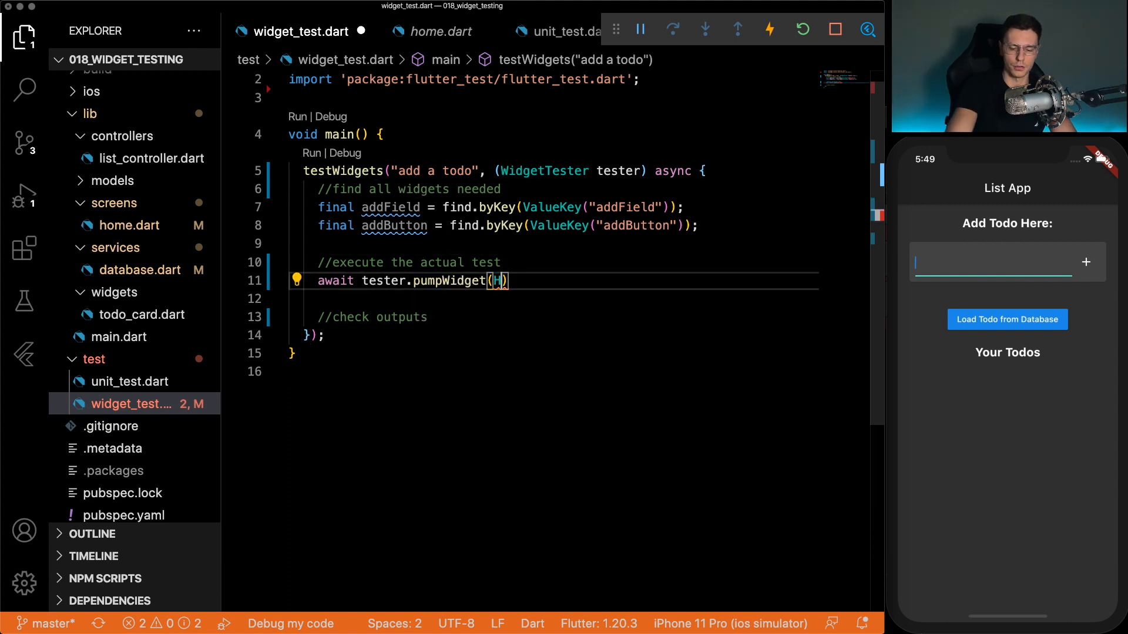
pyautogui.write('ome(')
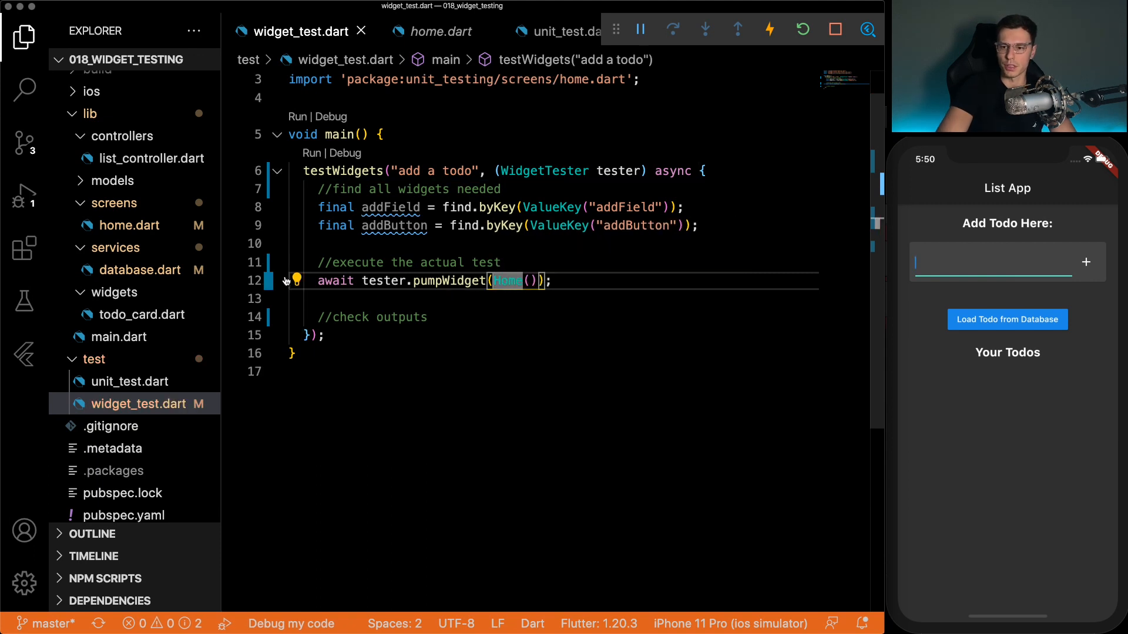
pyautogui.click(295, 281)
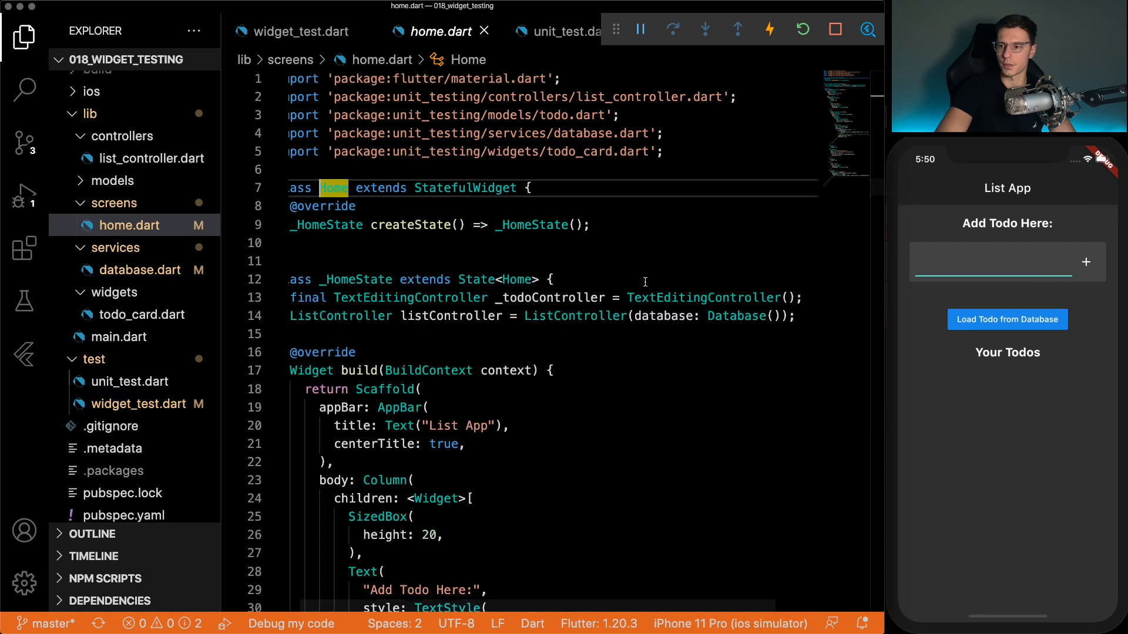
pyautogui.scroll(-3)
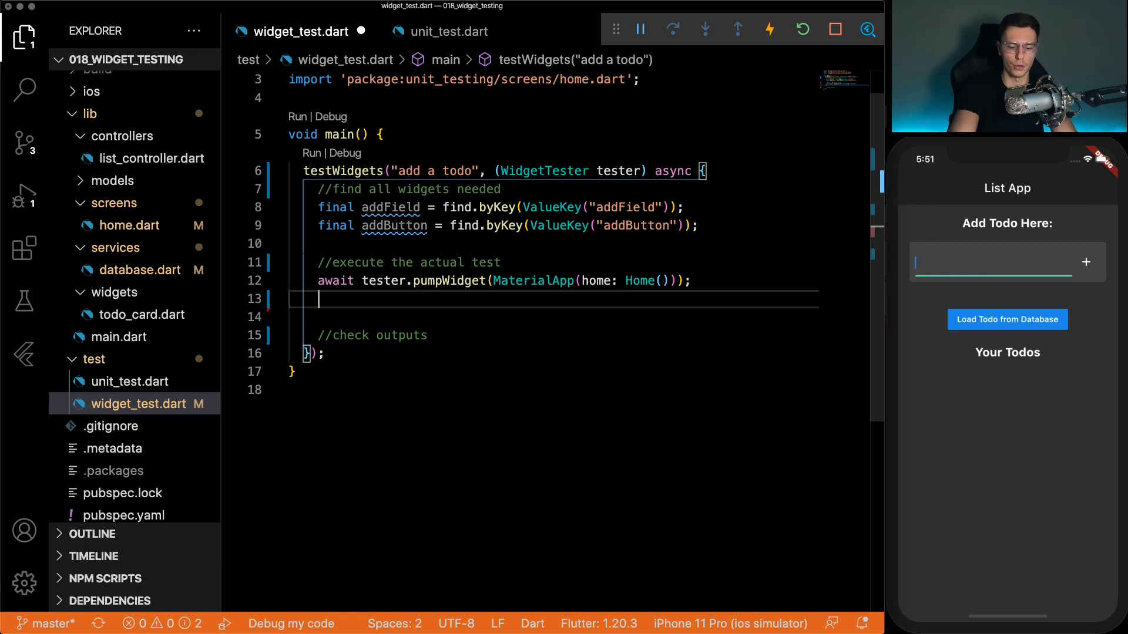
# - Enter "Make Widget Testing Video" in addField, tap addButton, and pump with a //rebuilds your widget comment
pyautogui.write('await tester.enterText(addField, "Make Widget Testing Video");')
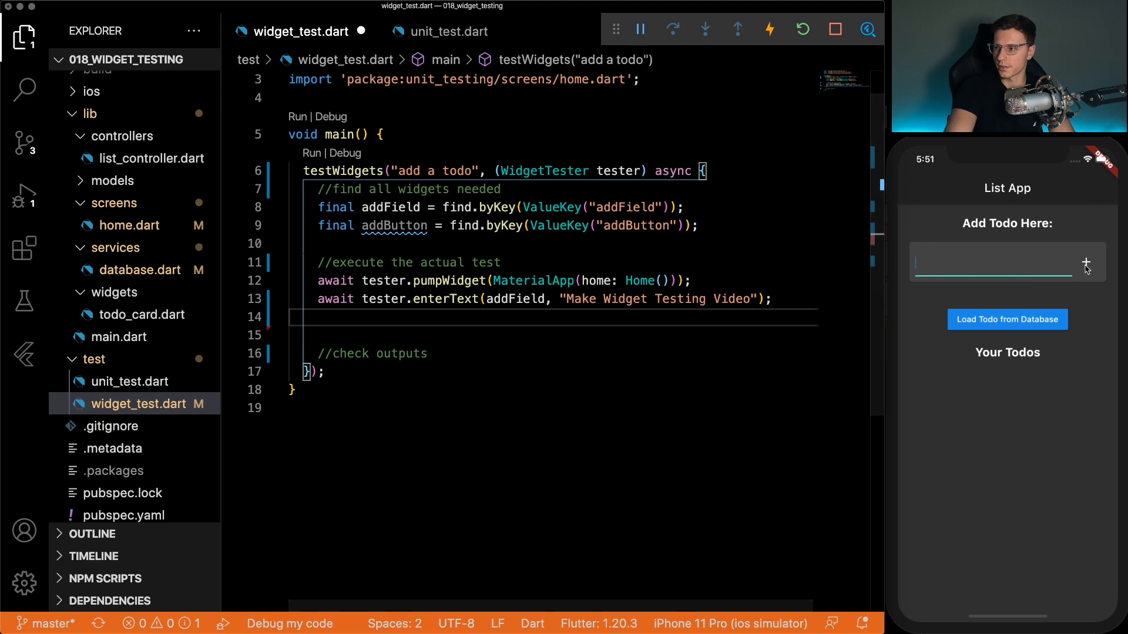
pyautogui.write('await tester.tap(finder)')
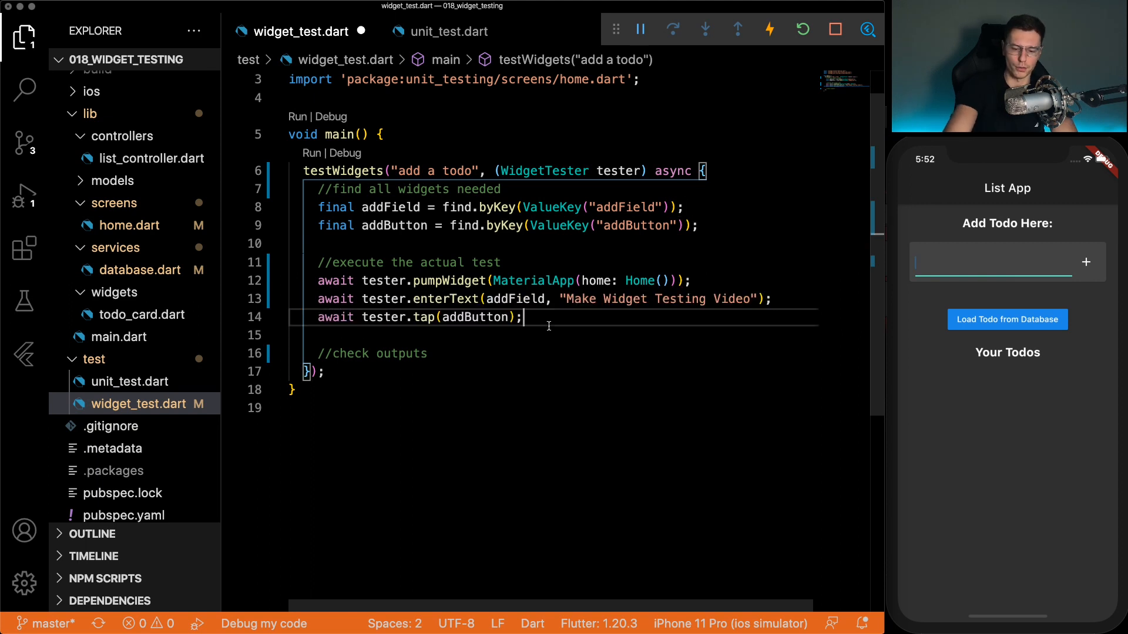
pyautogui.write('await')
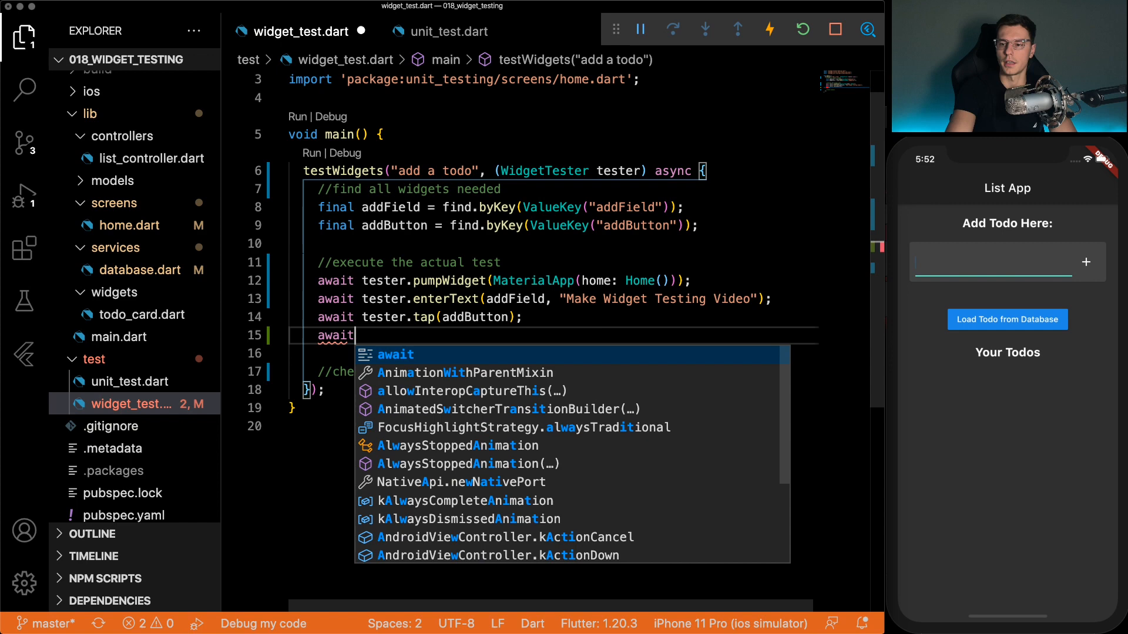
pyautogui.write('tester.pump(); //r')
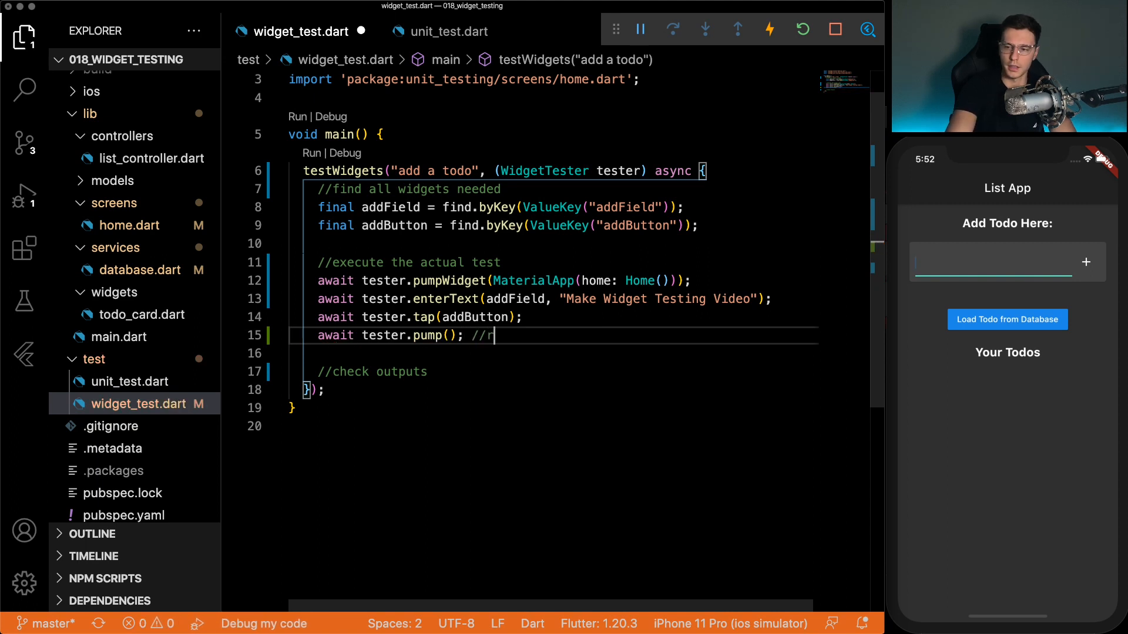
pyautogui.write('ebuilds your widget')
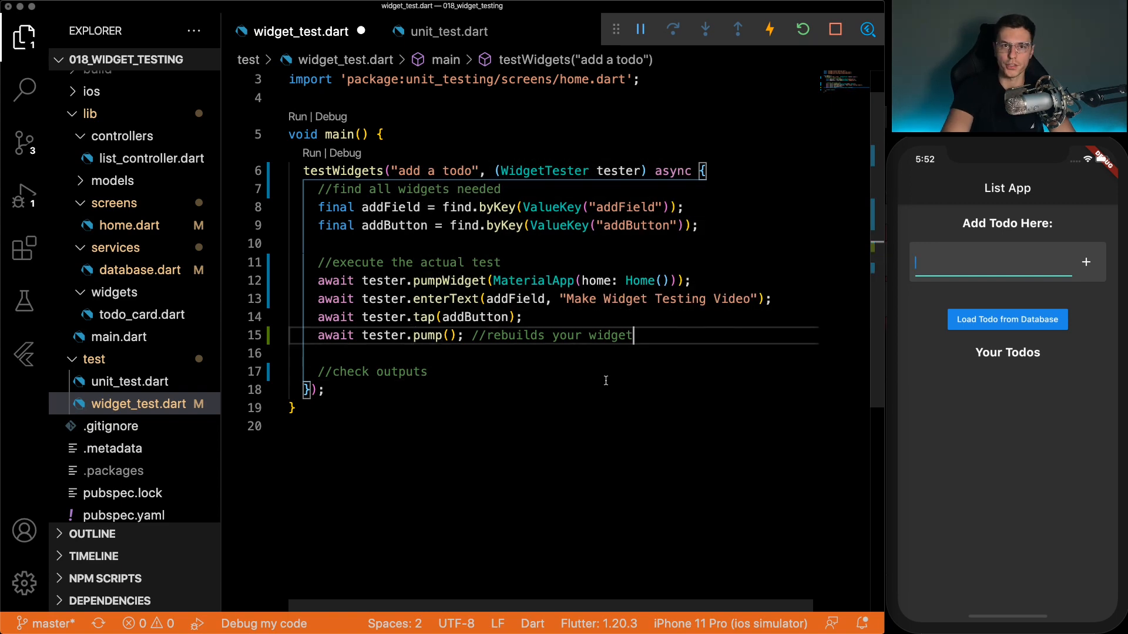
pyautogui.write('e')
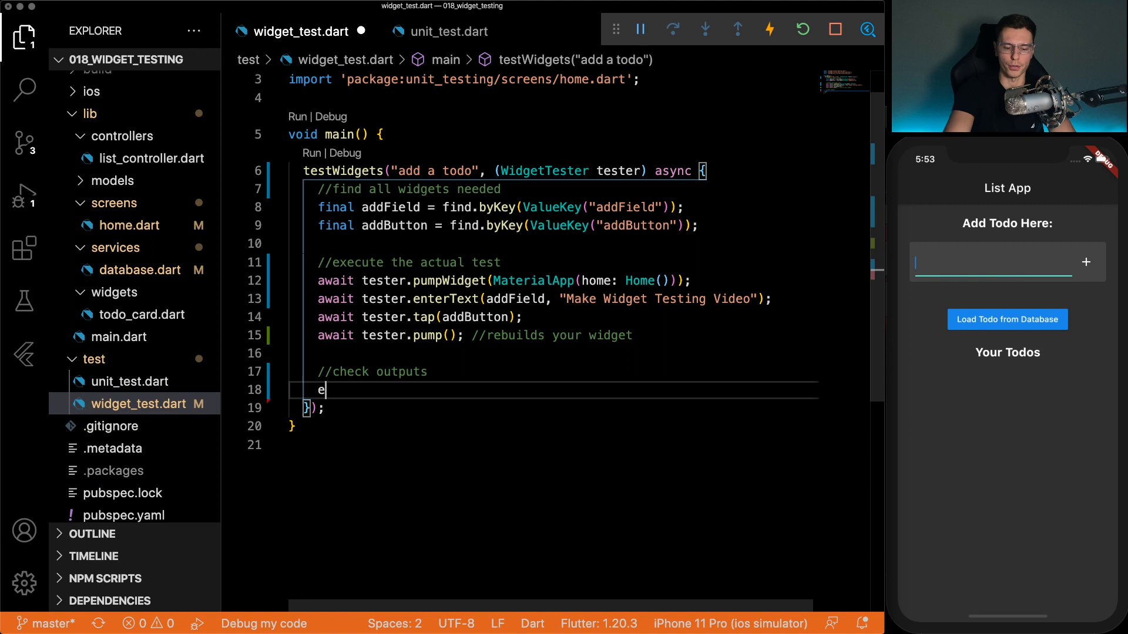
# - Expect find.text("Make Widget Testing Video") to findsOneWidget and save the test
pyautogui.write('xc')
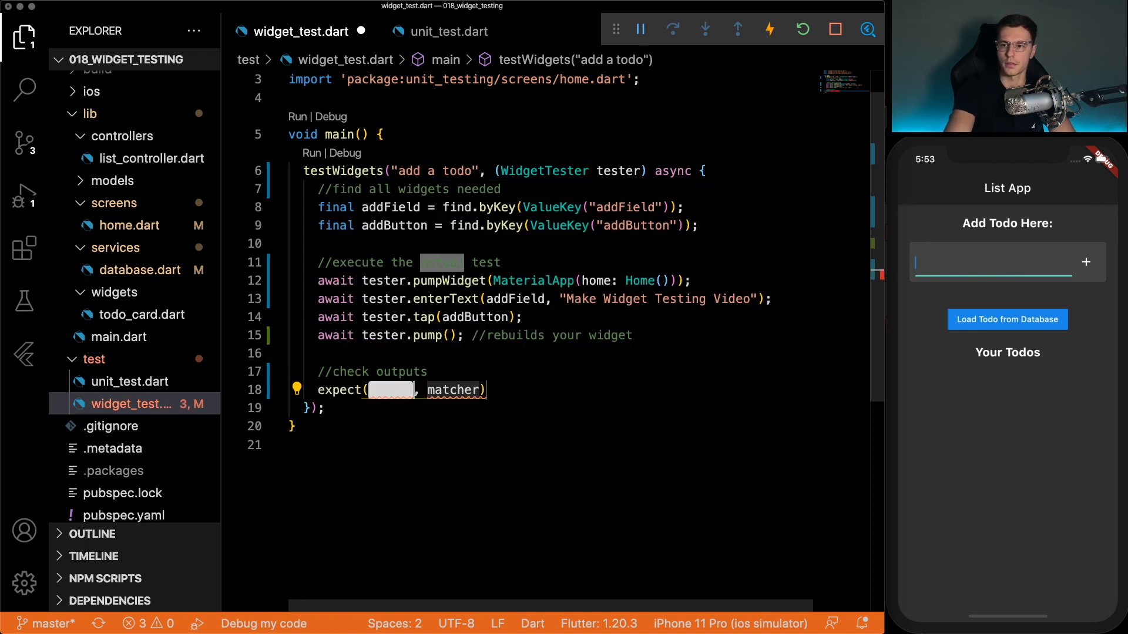
pyautogui.write('actual')
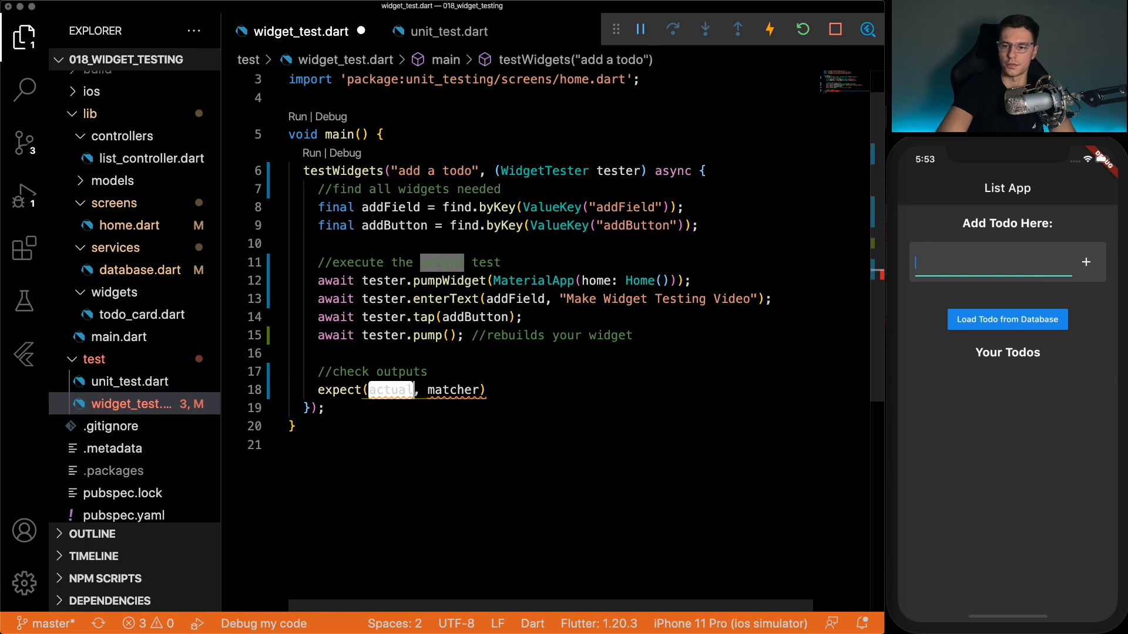
pyautogui.write('find.te')
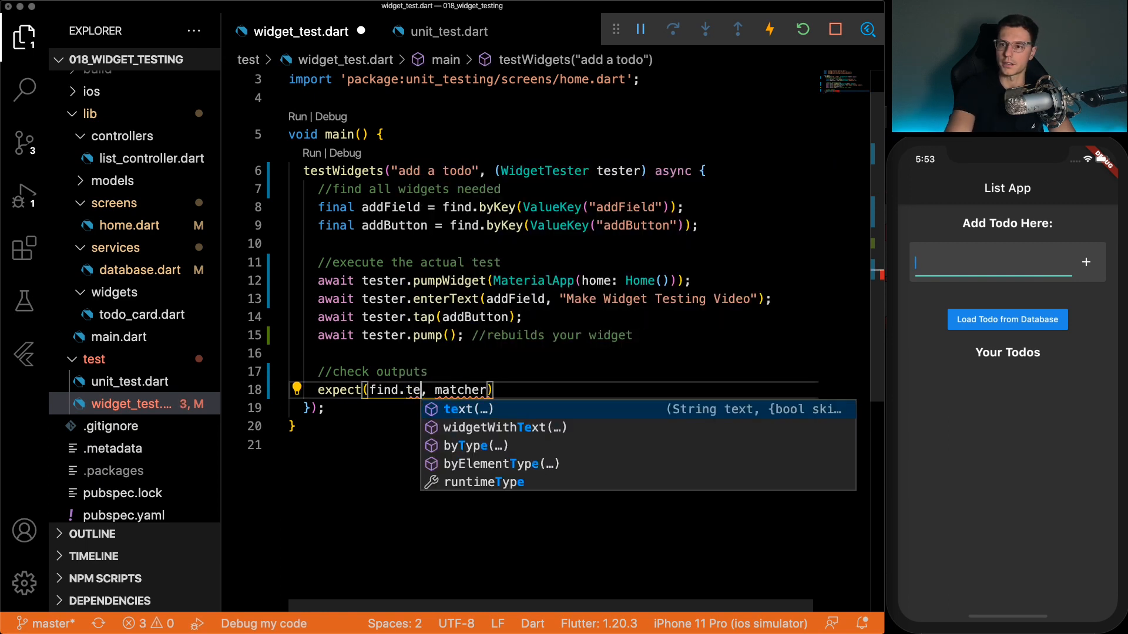
pyautogui.click(466, 409)
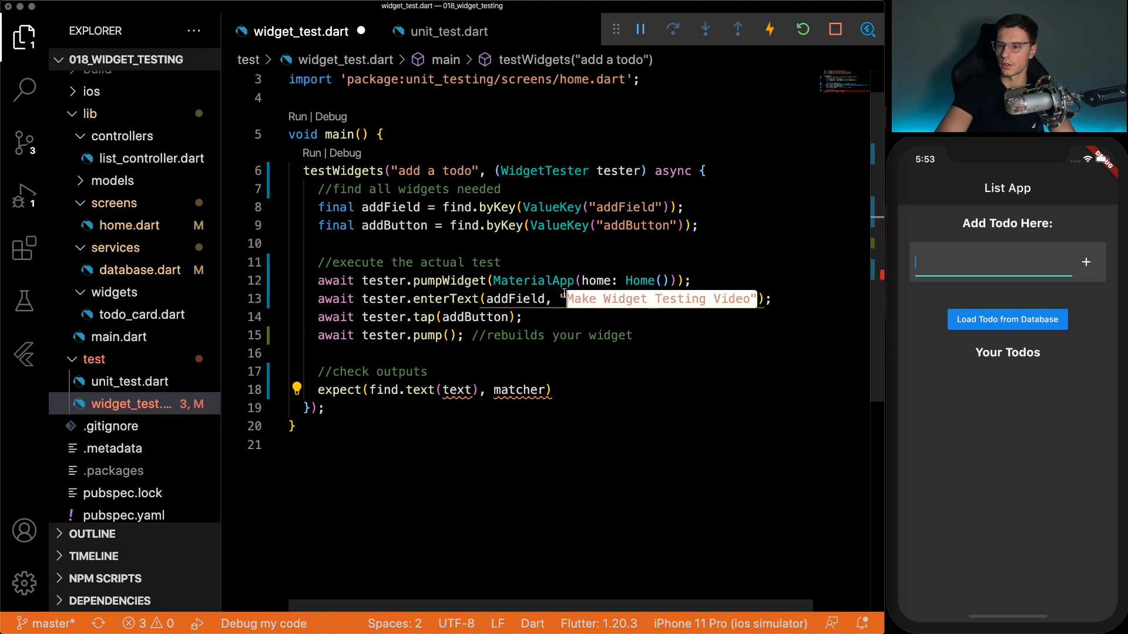
pyautogui.moveTo(464, 398)
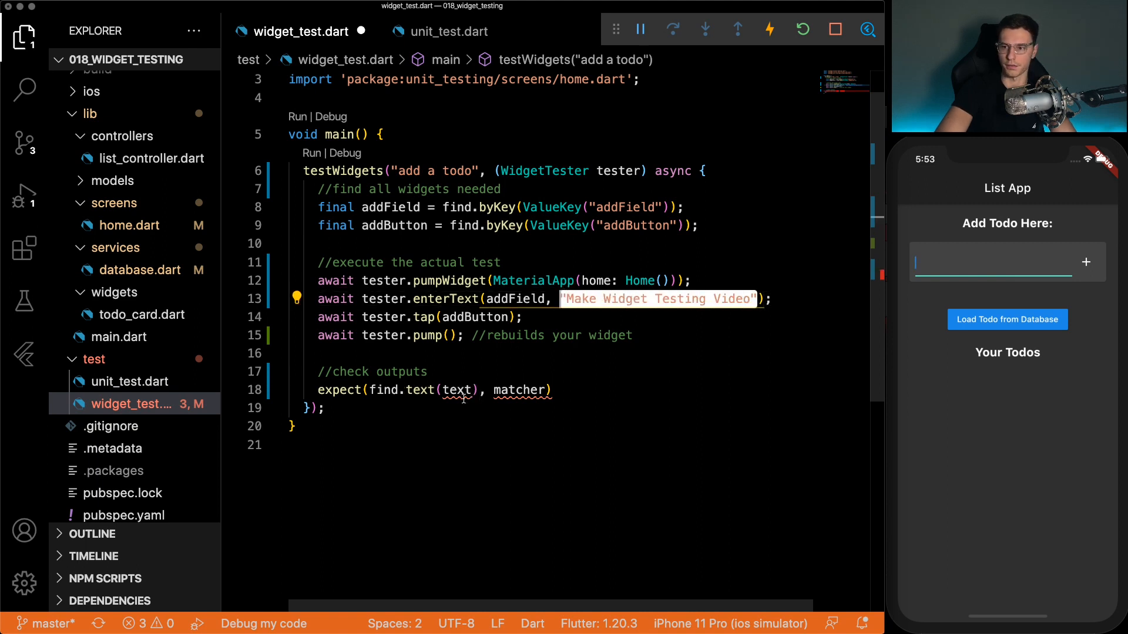
pyautogui.write('"Make Widget Testing Video"')
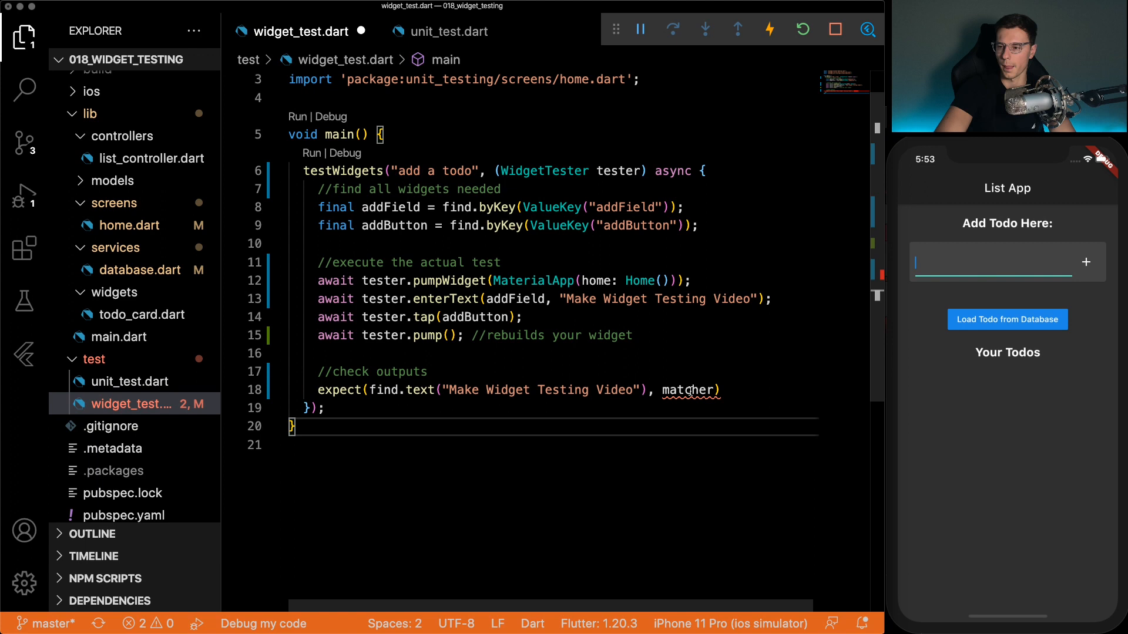
pyautogui.moveTo(690, 390)
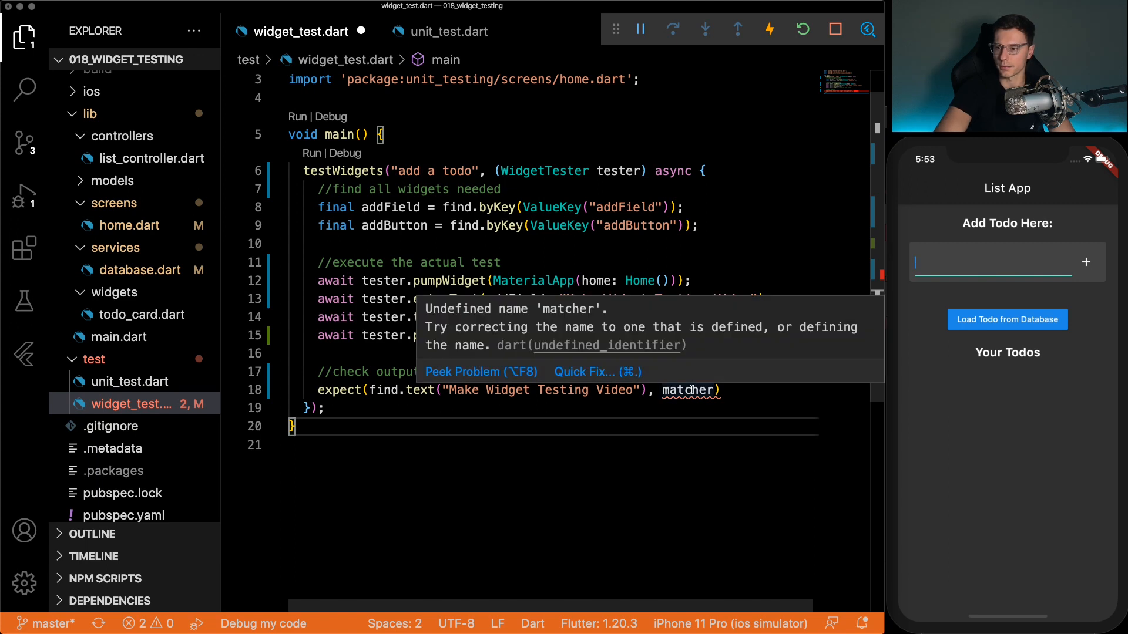
pyautogui.write('fin')
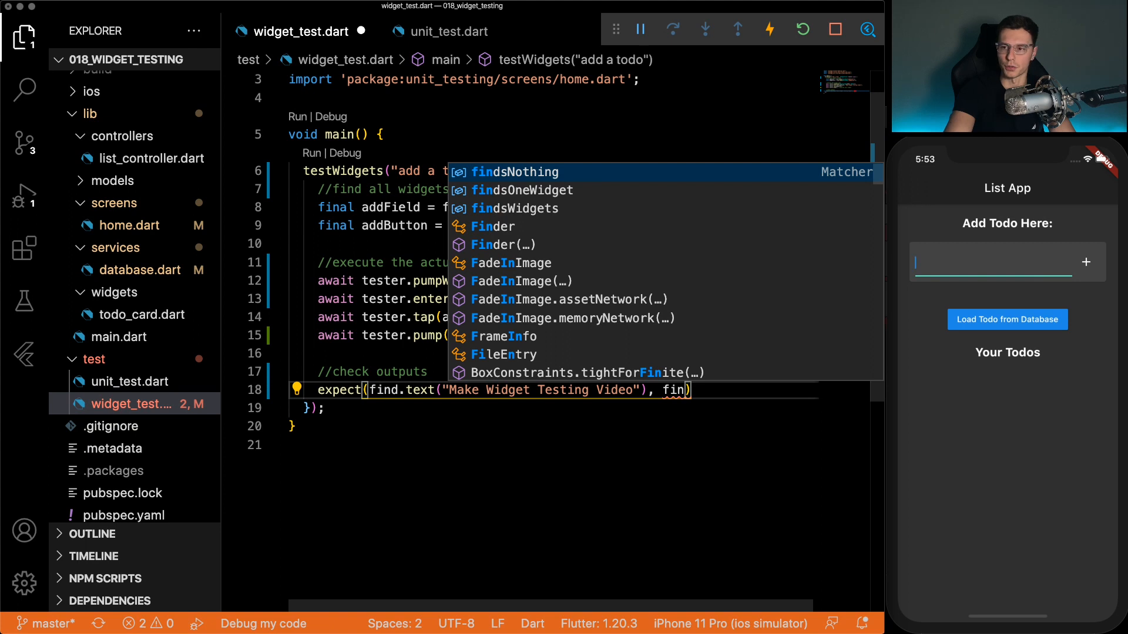
pyautogui.moveTo(572, 209)
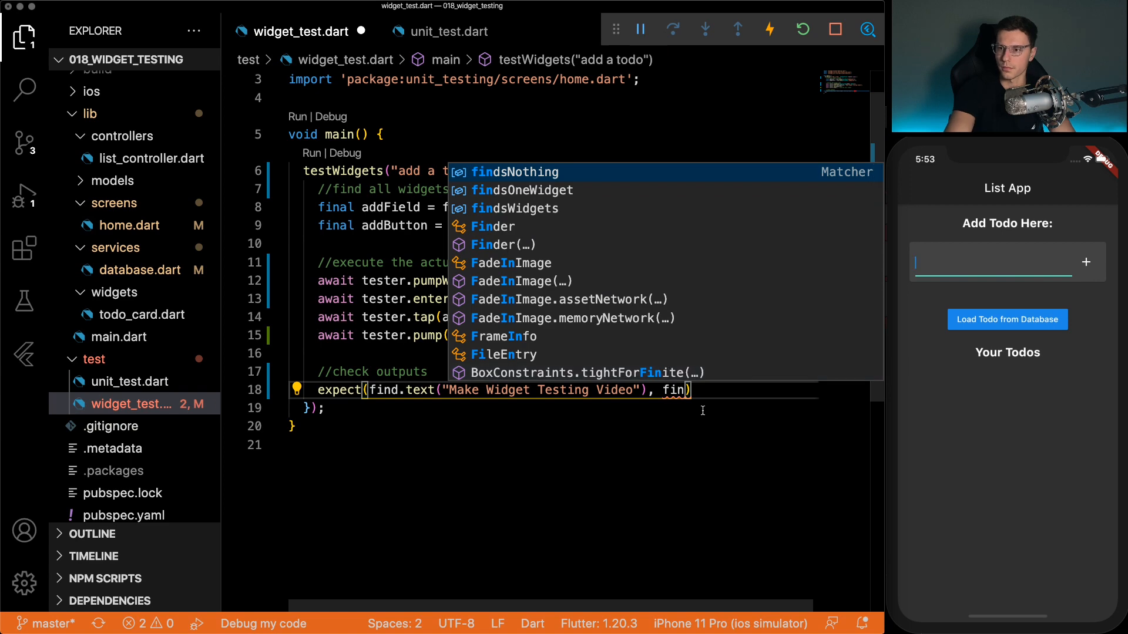
pyautogui.write('dsOn')
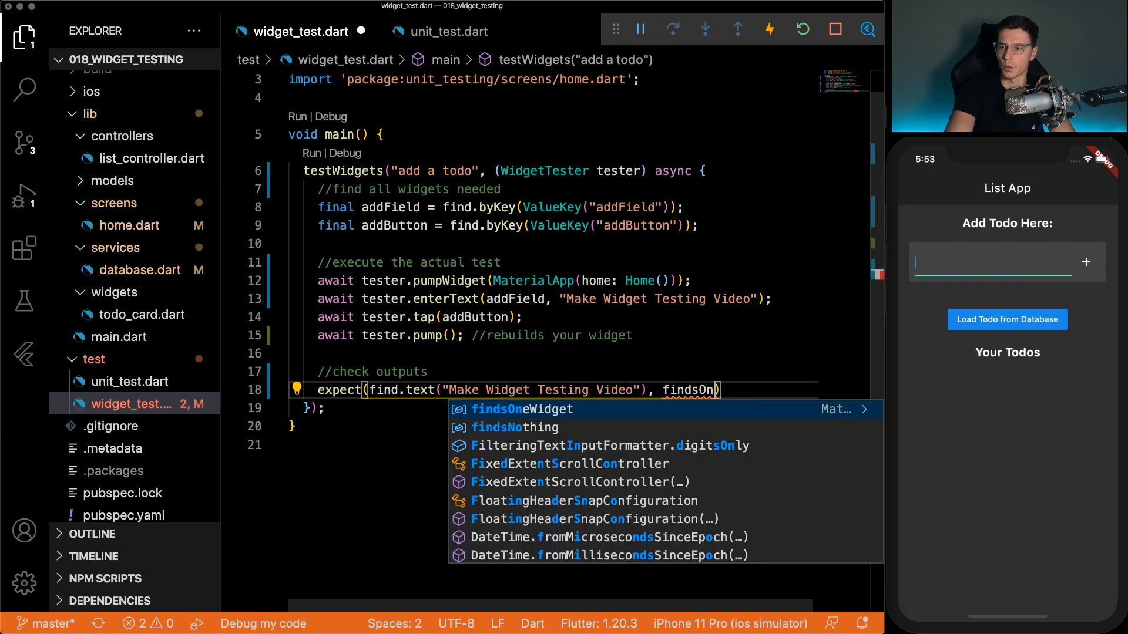
pyautogui.press('tab')
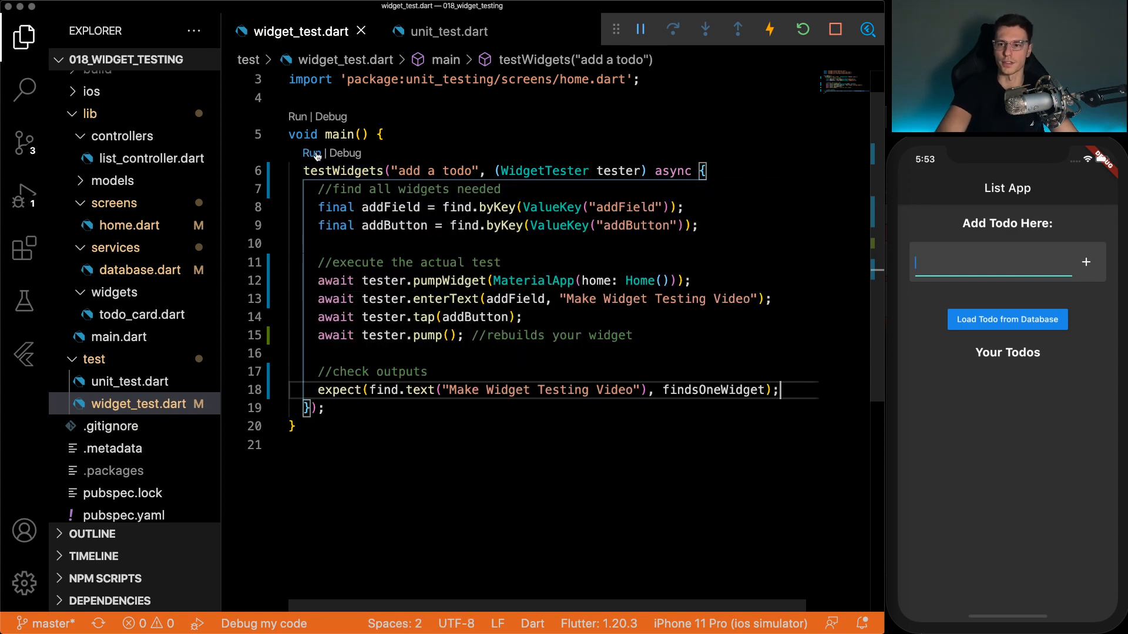
# - Run the 'add a todo' test from the gutter so it passes
pyautogui.click(24, 300)
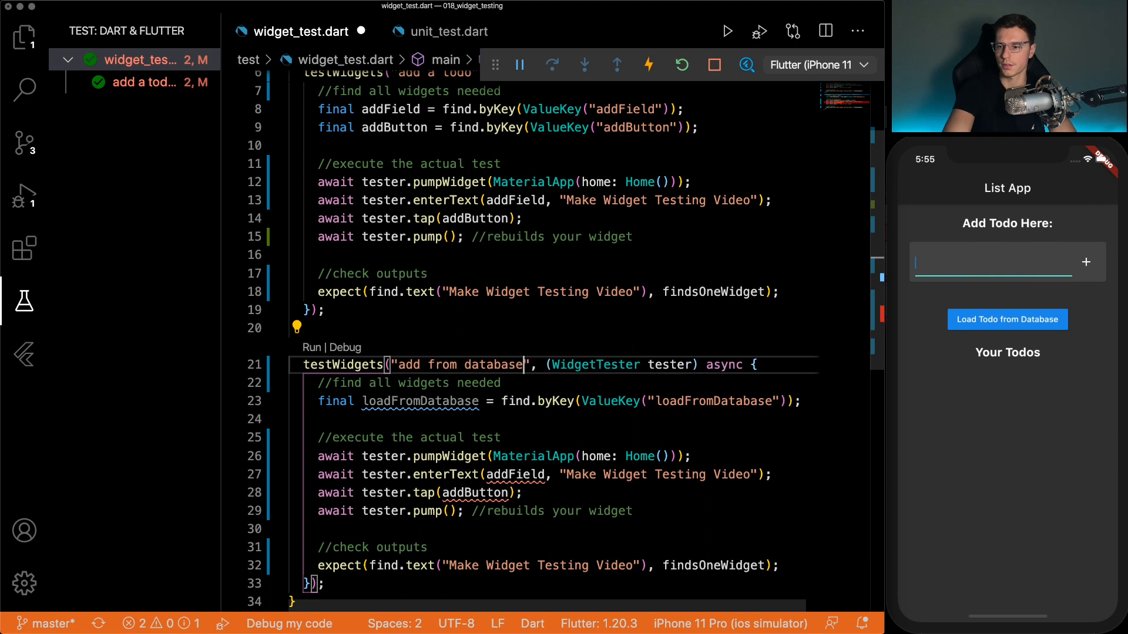
# - Check the loadFromDatabase key in home.dart before editing the new test's body
pyautogui.click(502, 437)
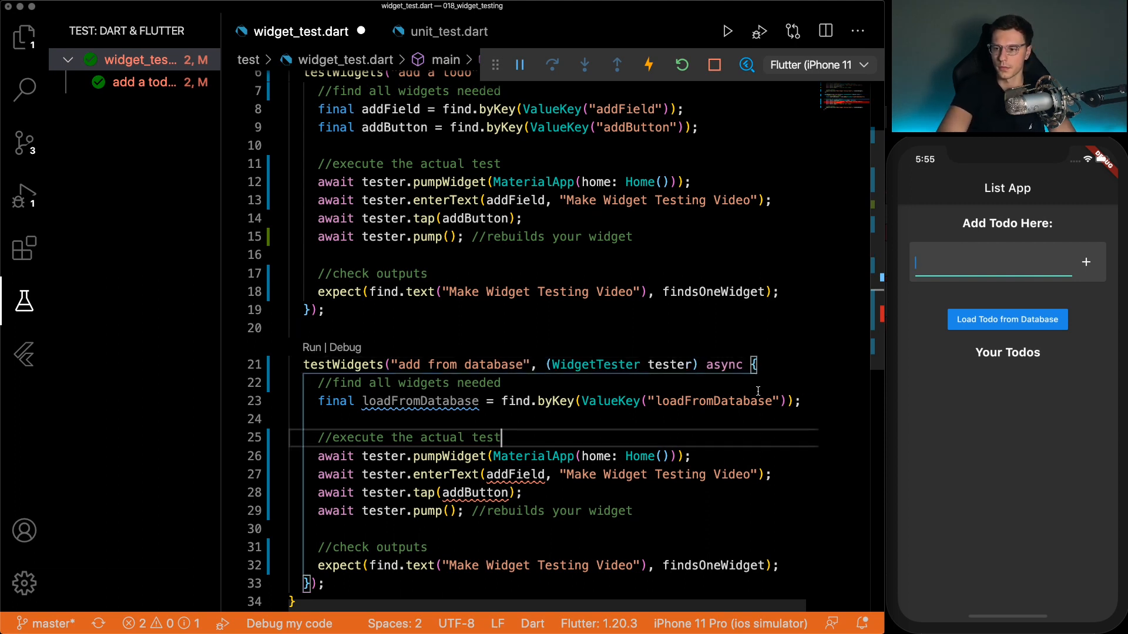
pyautogui.doubleClick(719, 402)
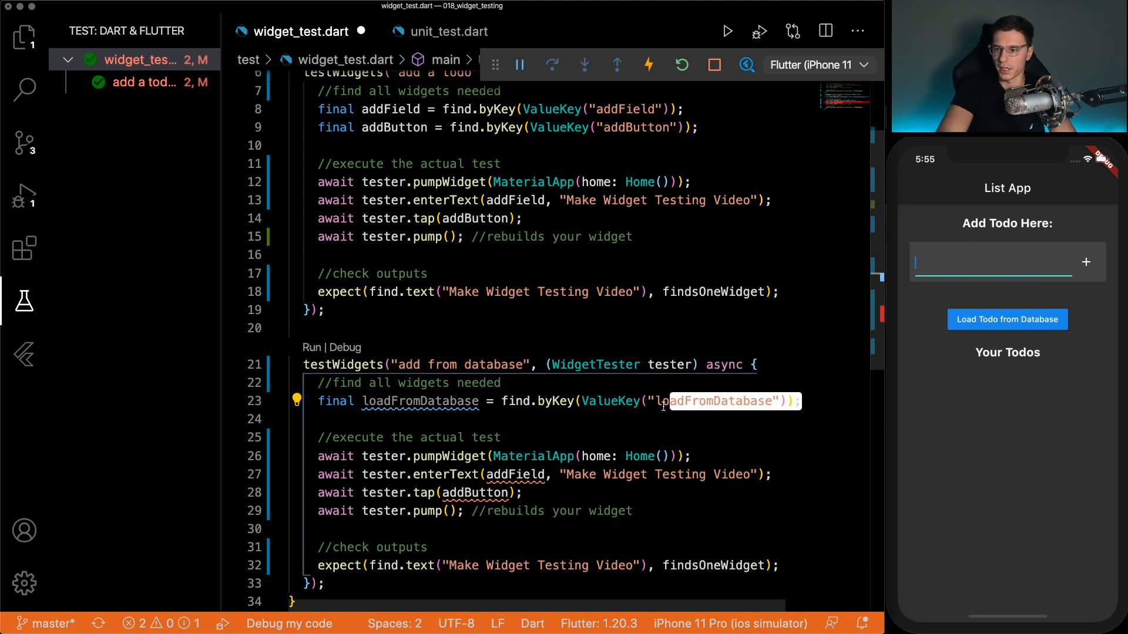
pyautogui.click(24, 36)
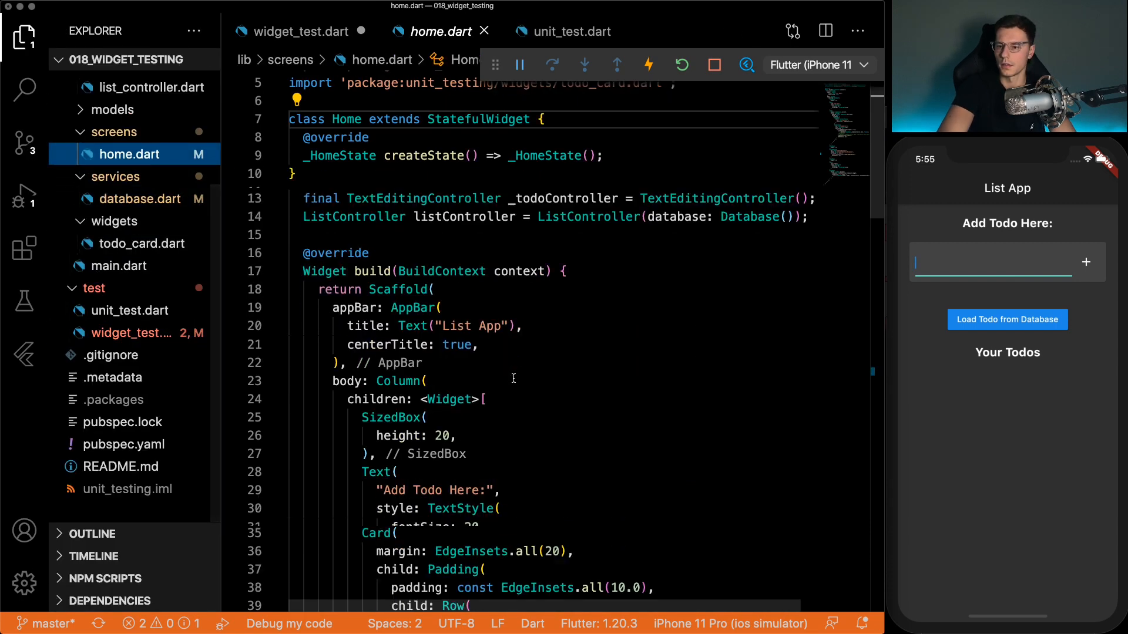
pyautogui.scroll(-3)
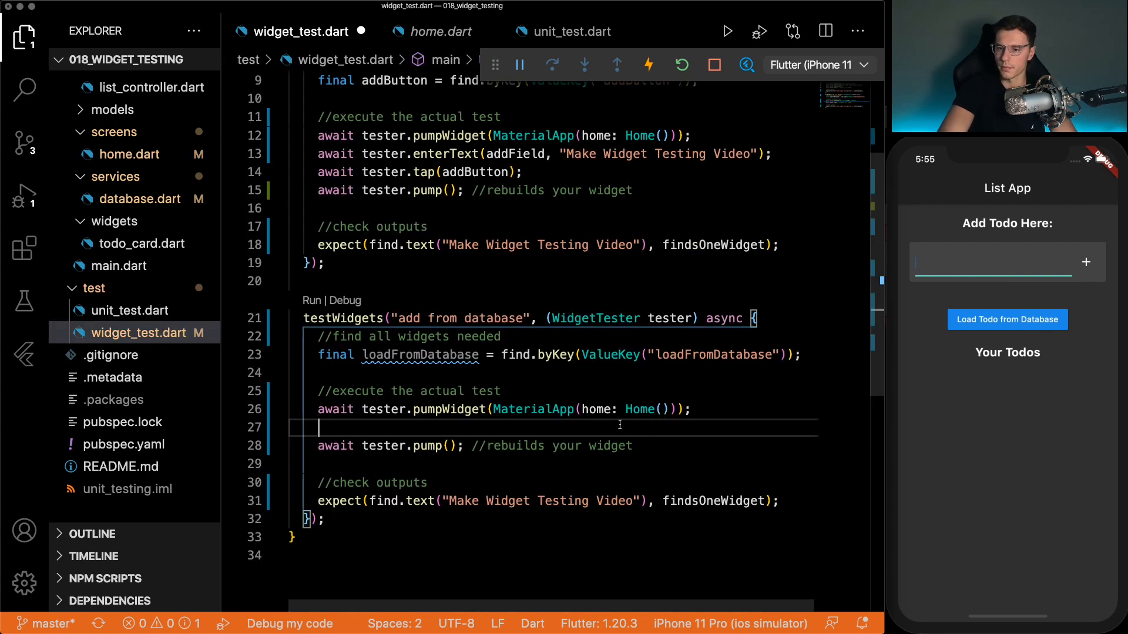
# - Make the test await a tap on loadFromDatabase and expect the text 'From Database'
pyautogui.write('await tester.tap(load')
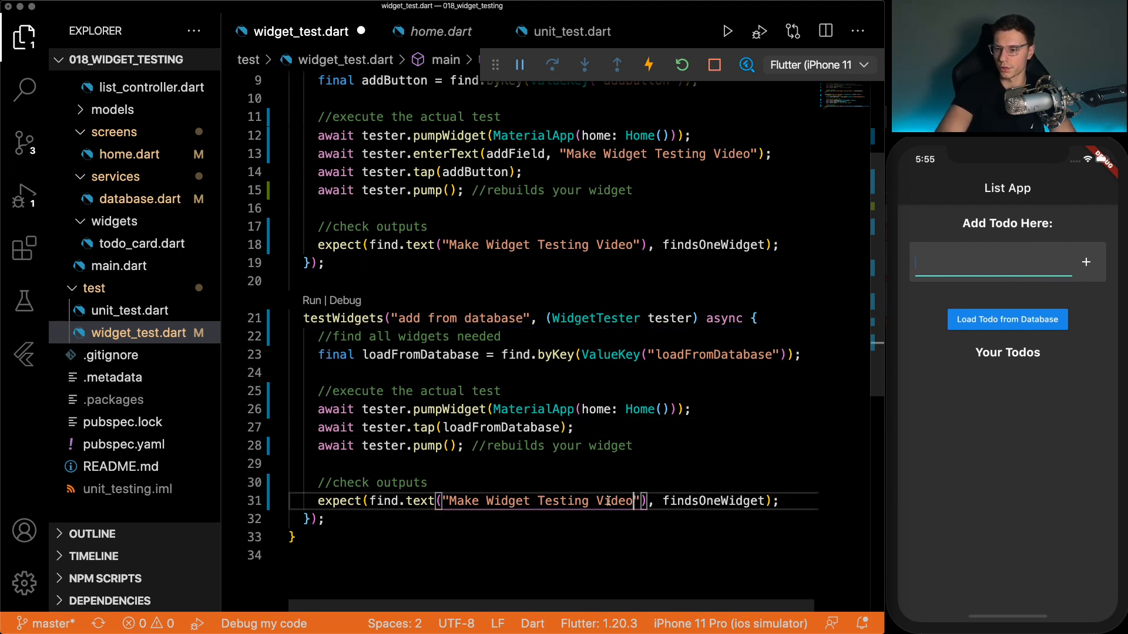
pyautogui.write('From Databas')
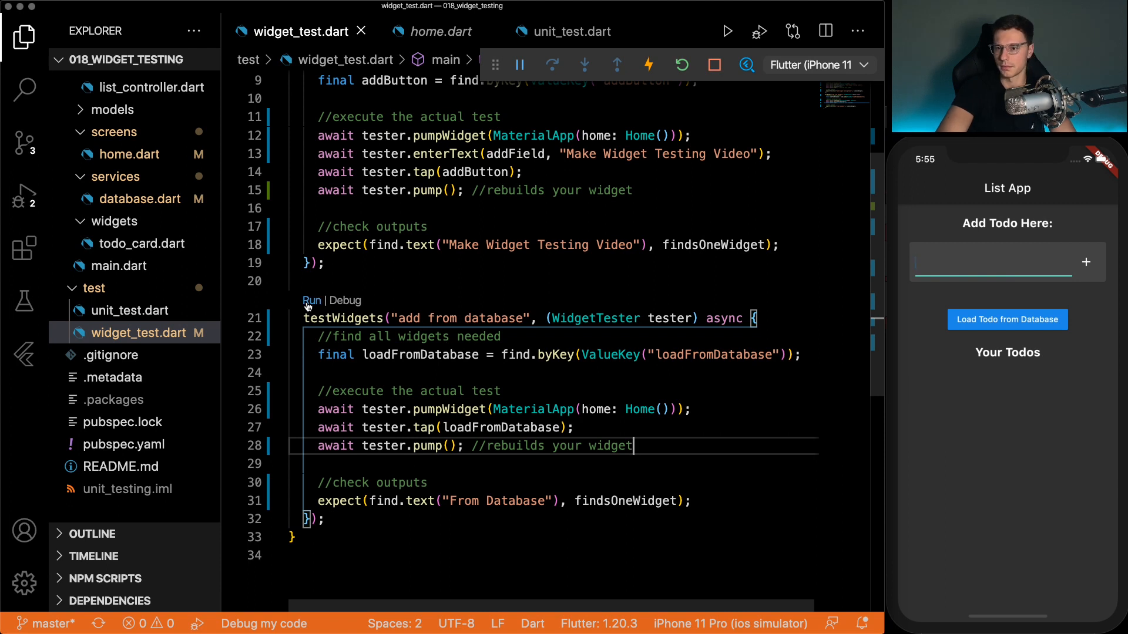
# - Run the 'add from database' test, which fails, and dismiss the debug output
pyautogui.click(24, 302)
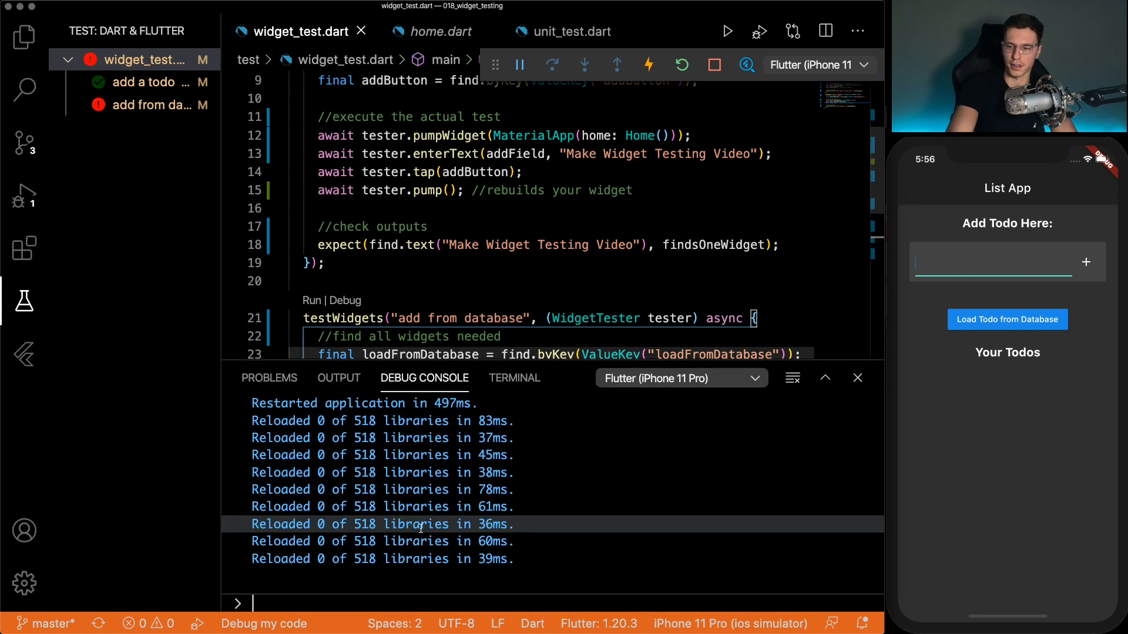
pyautogui.click(338, 377)
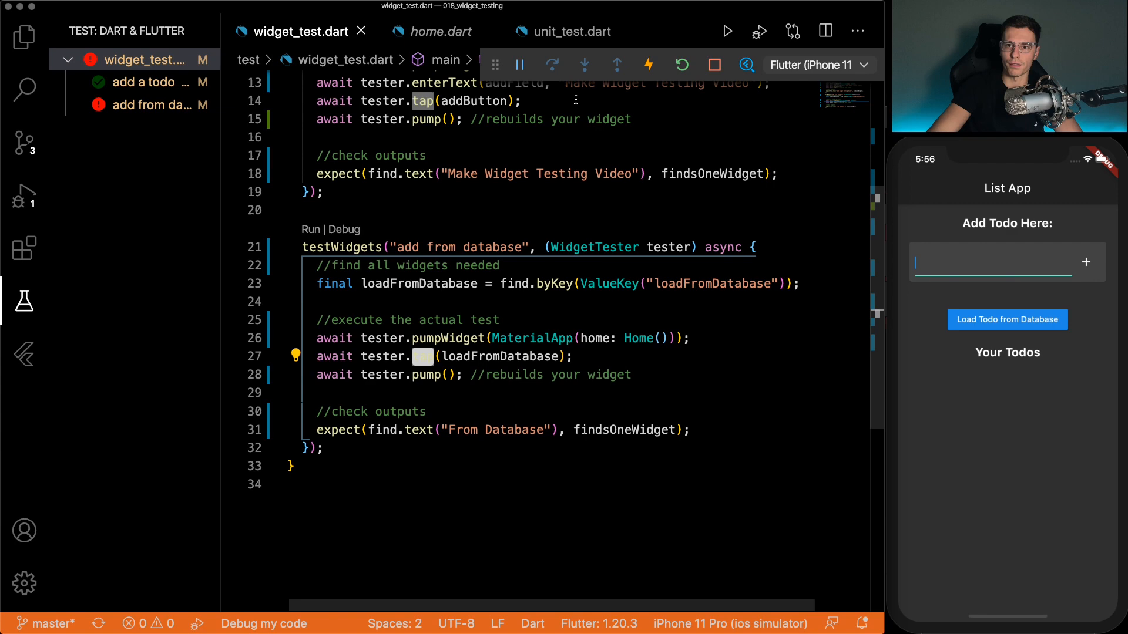
# - Inspect the delay in services/database.dart, load a todo in the simulator, and return to widget_test.dart
pyautogui.click(25, 37)
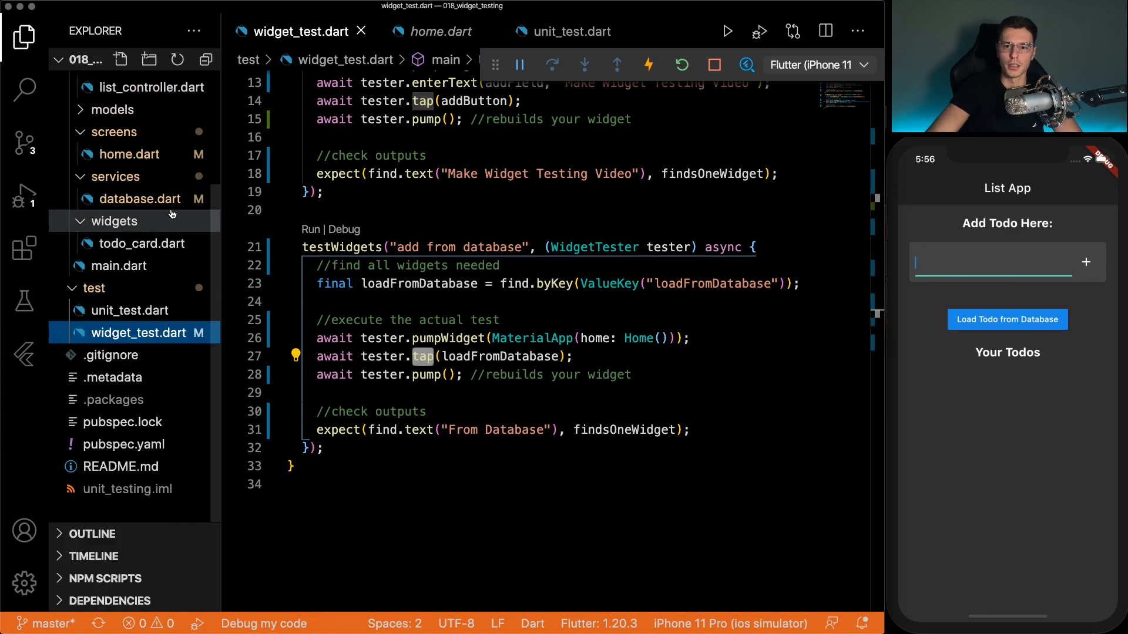
pyautogui.click(139, 199)
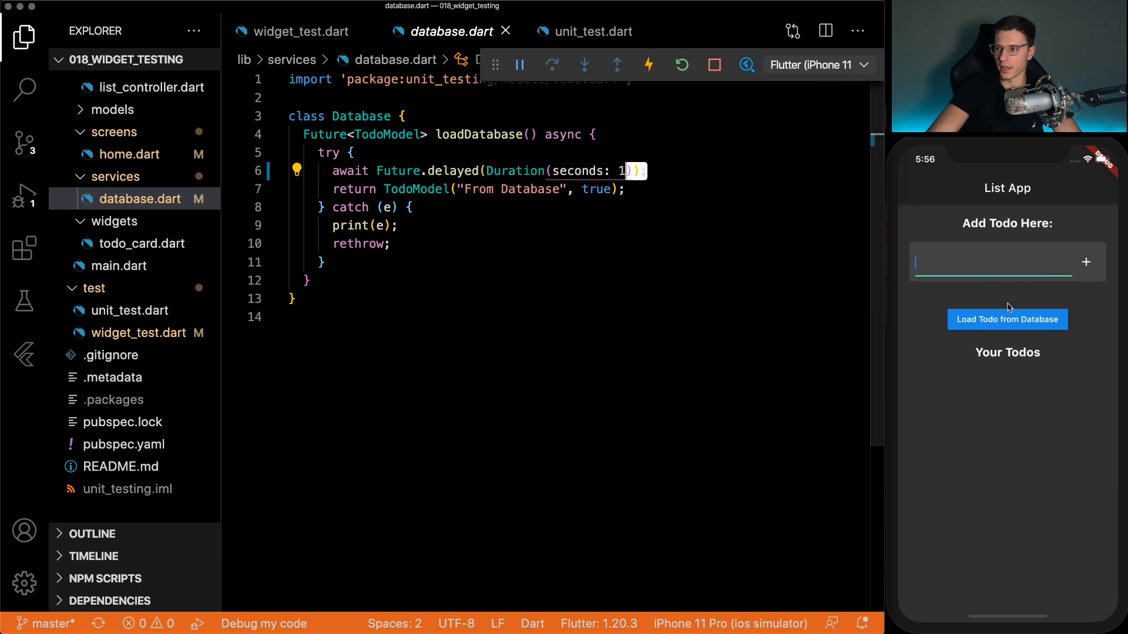
pyautogui.click(1006, 319)
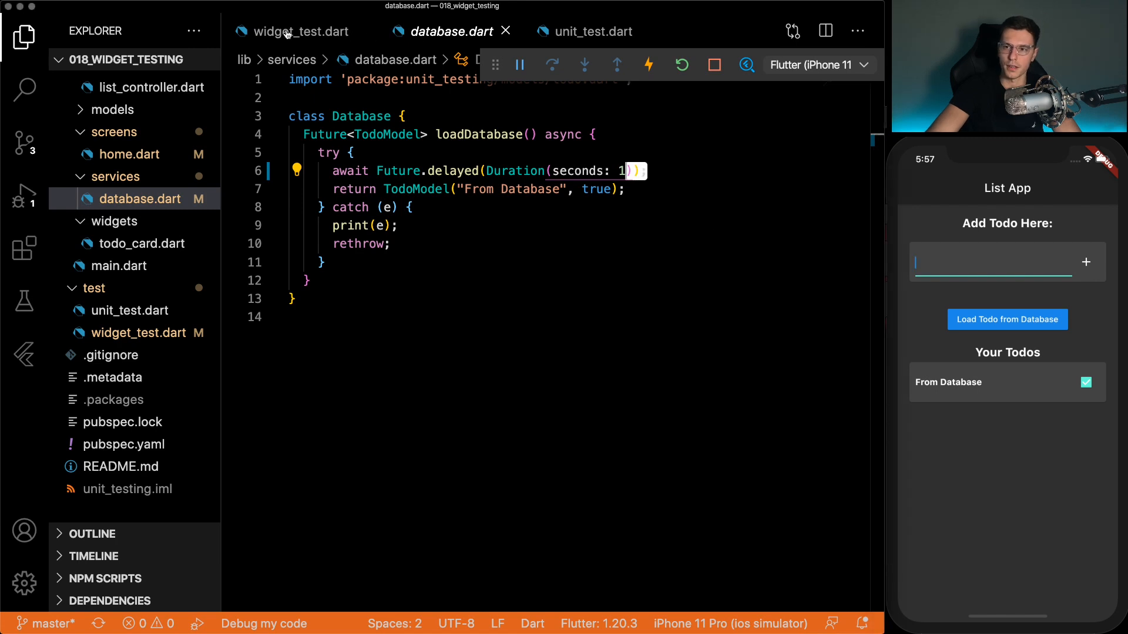
pyautogui.click(295, 31)
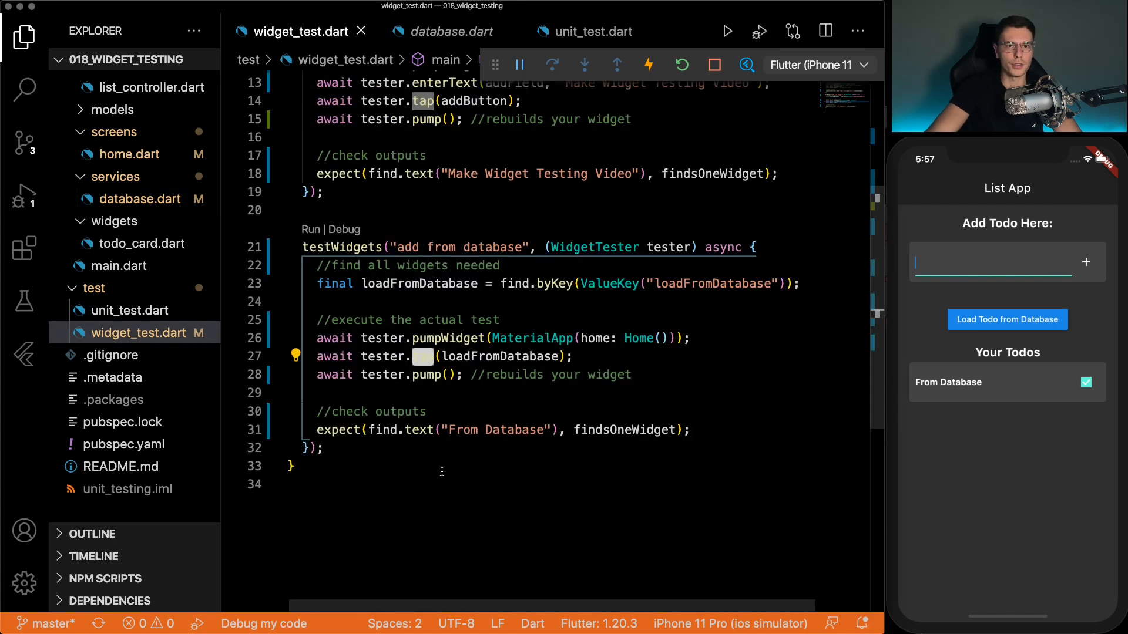
# - Change the pump after the tap to tester.pump(Duration(seconds: 2)) and rerun the tests
pyautogui.write('tap')
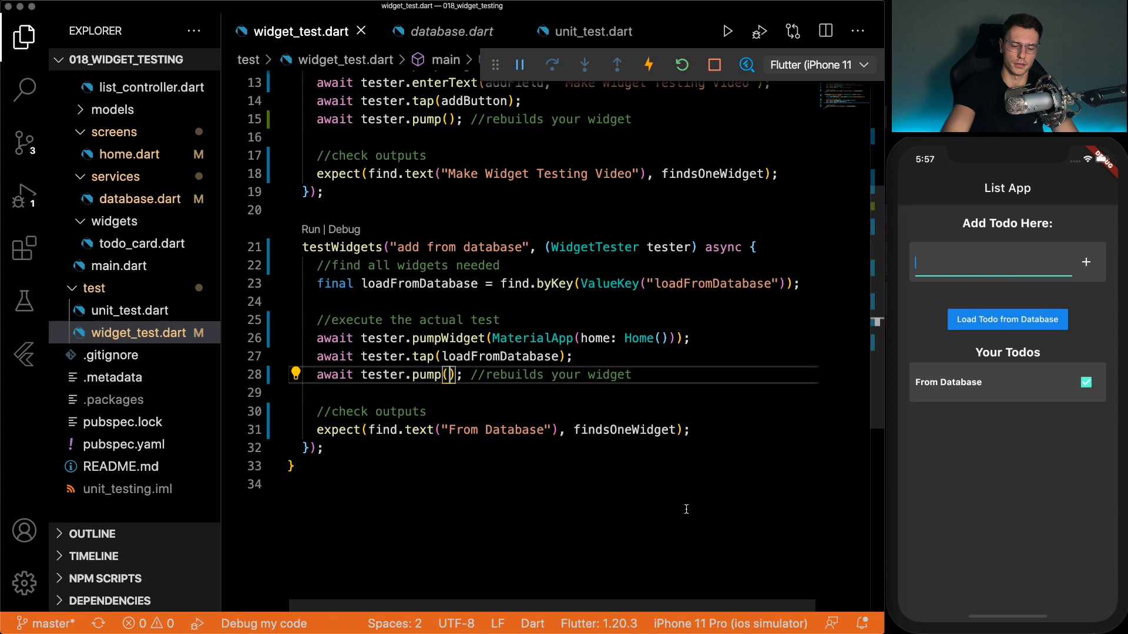
pyautogui.write('Duration(')
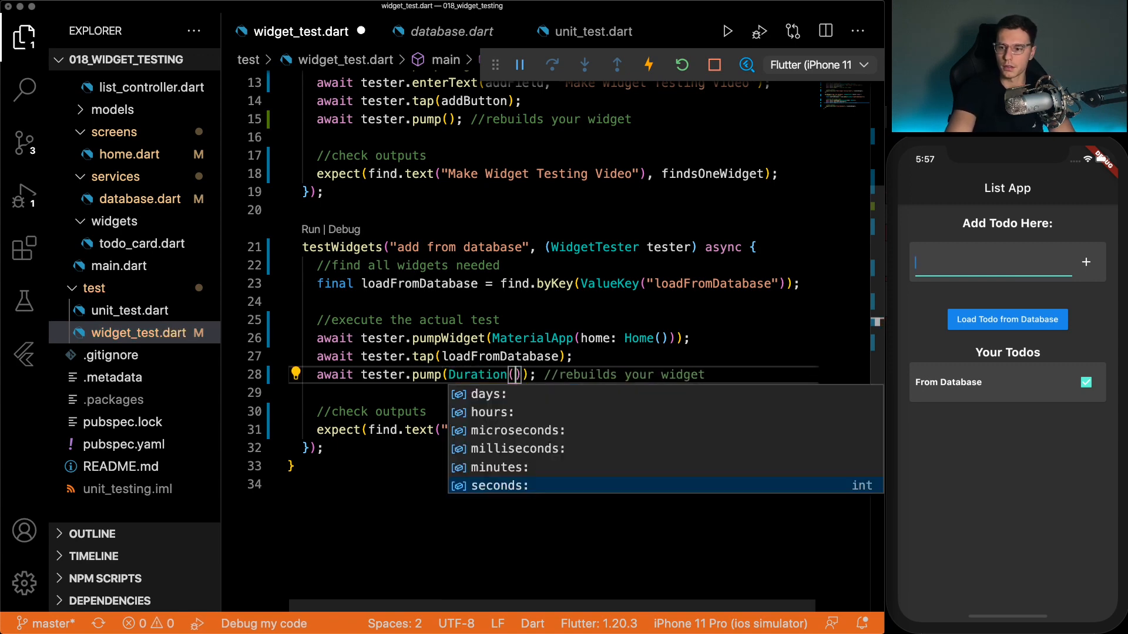
pyautogui.write('seconds: 2')
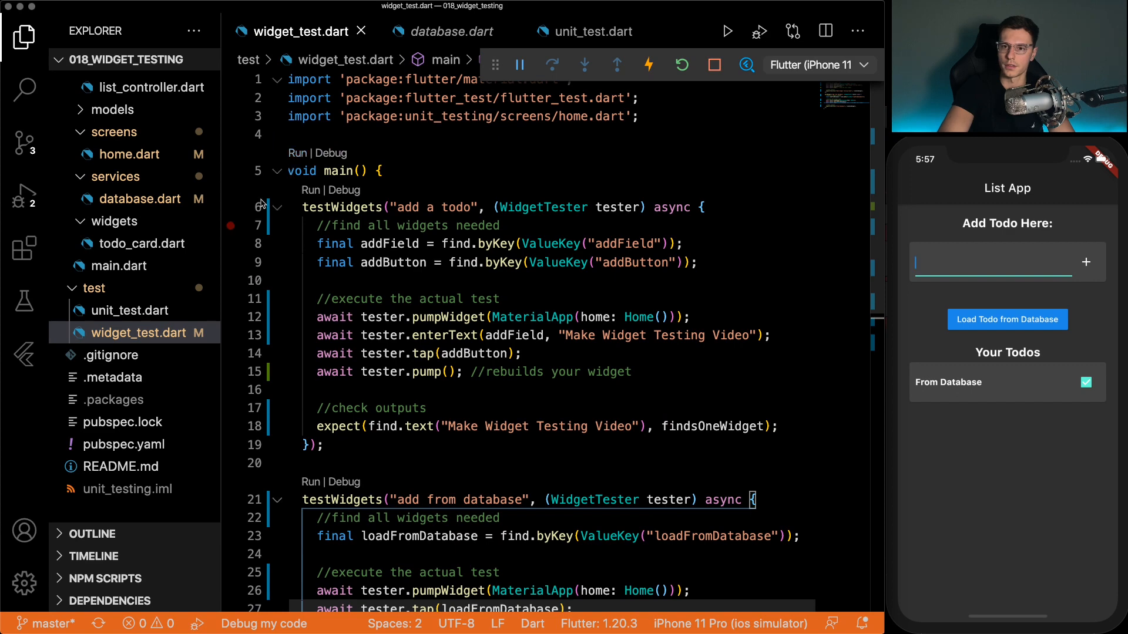
pyautogui.click(24, 302)
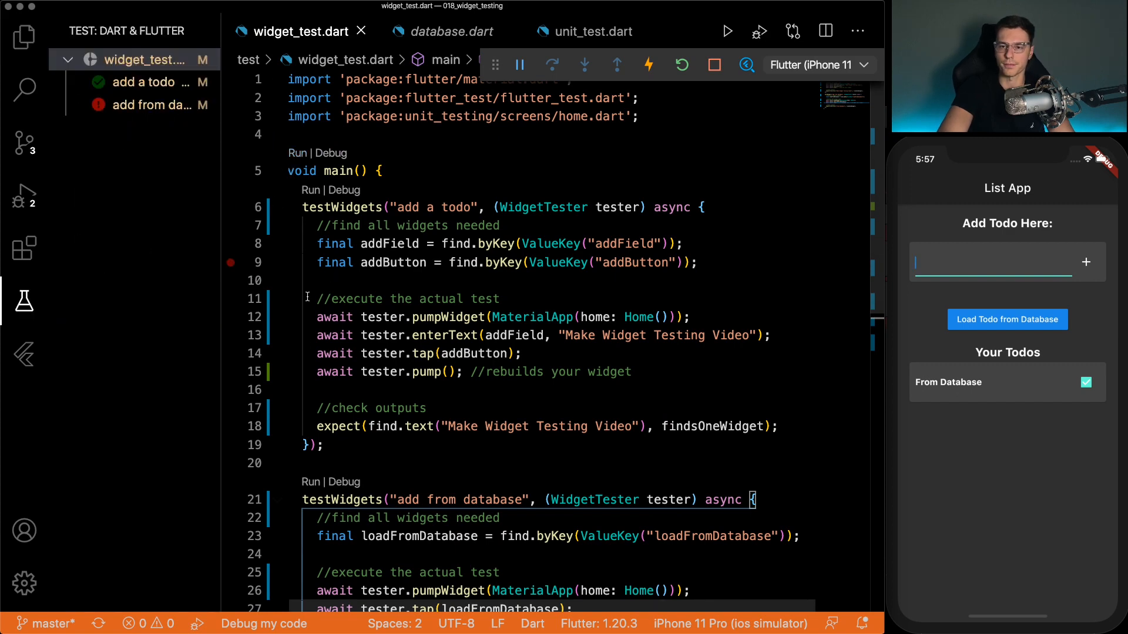